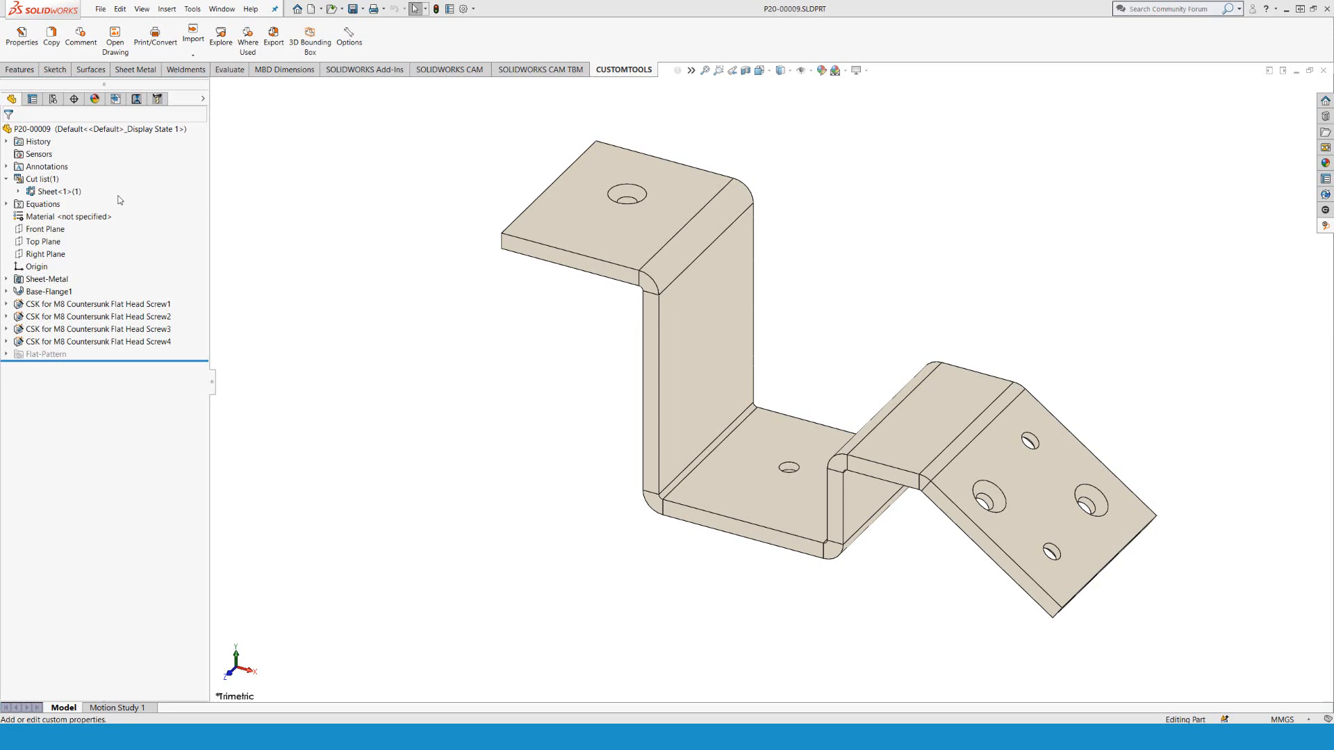
Step: Review the sheet body's cut-list properties, including Number of bends and Bounding box offset
right_click(60, 192)
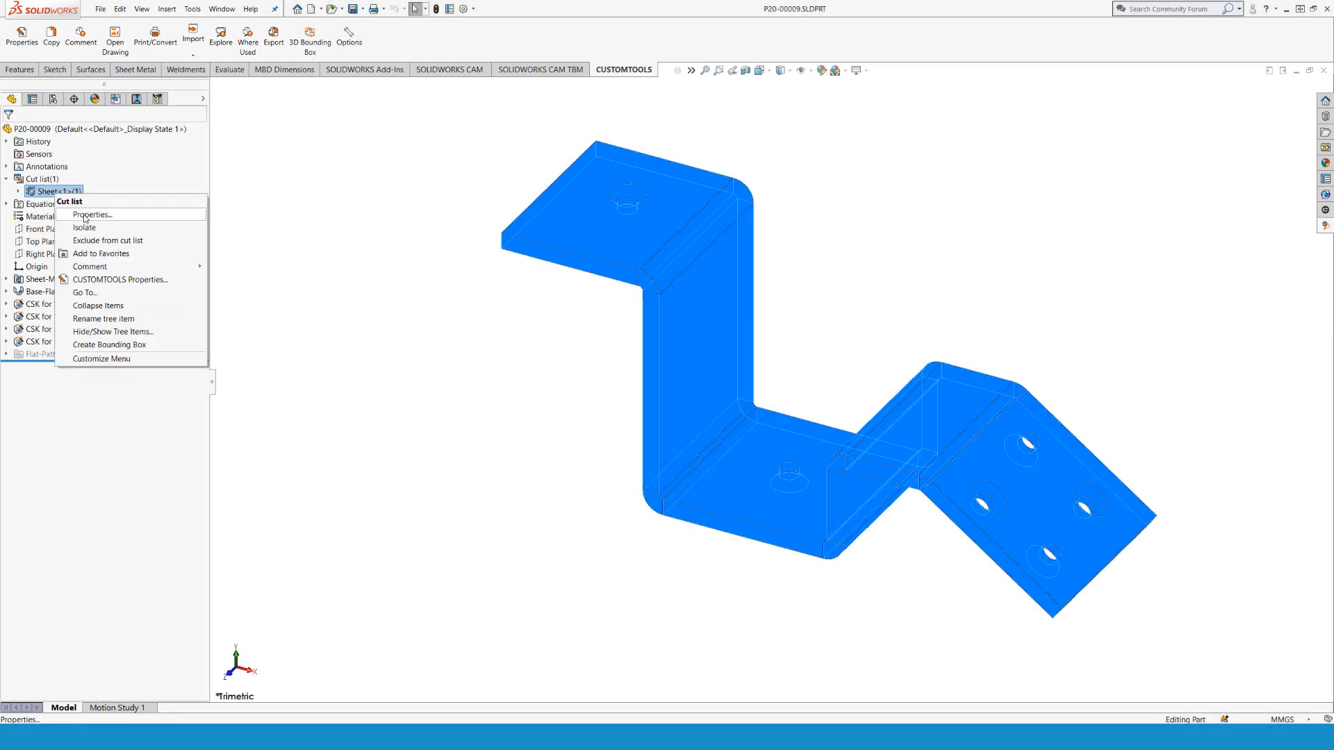
left_click(91, 214)
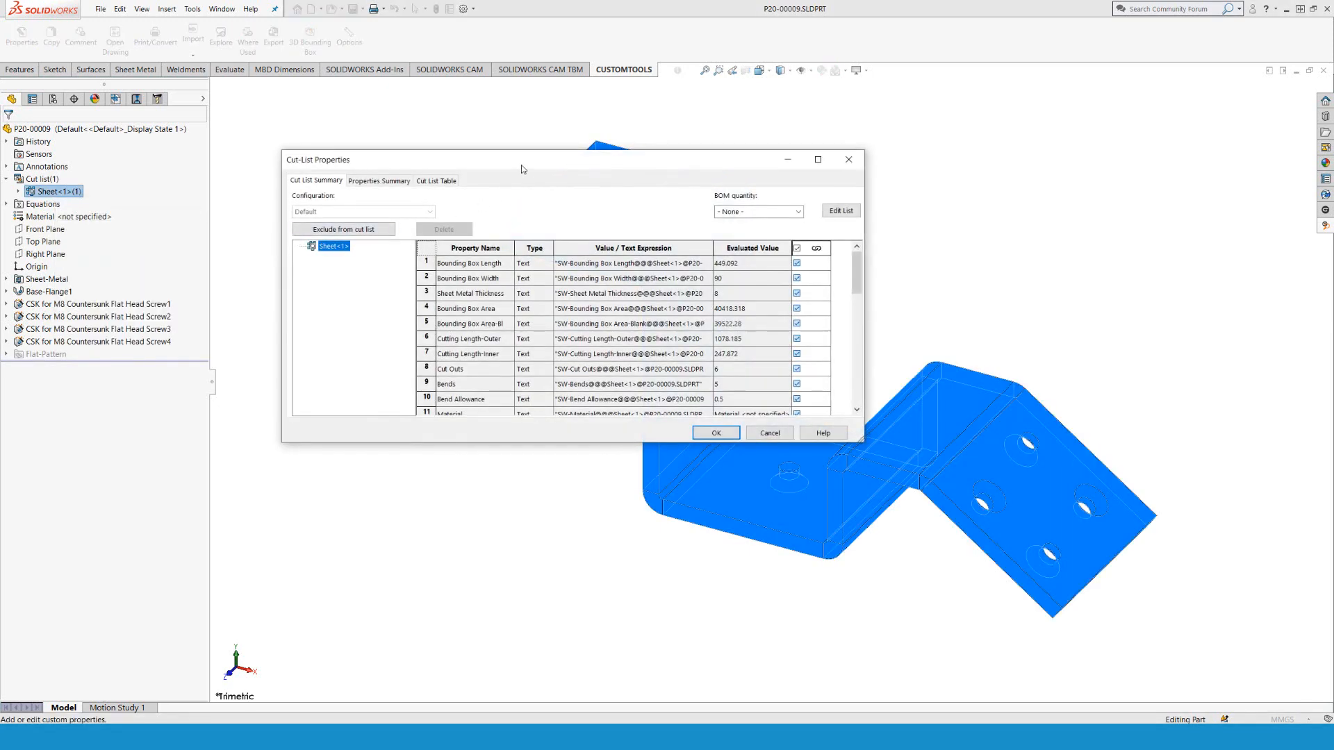
left_click(818, 159)
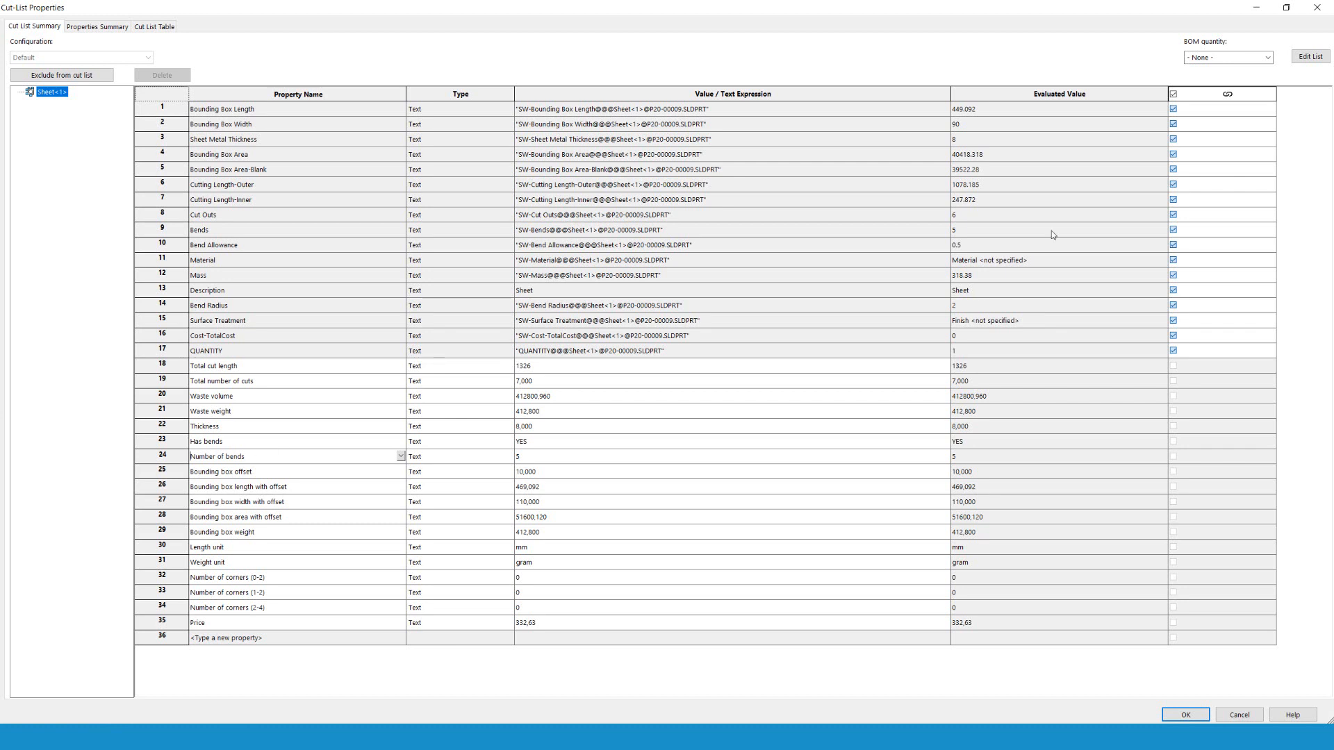
mouse_move(267, 469)
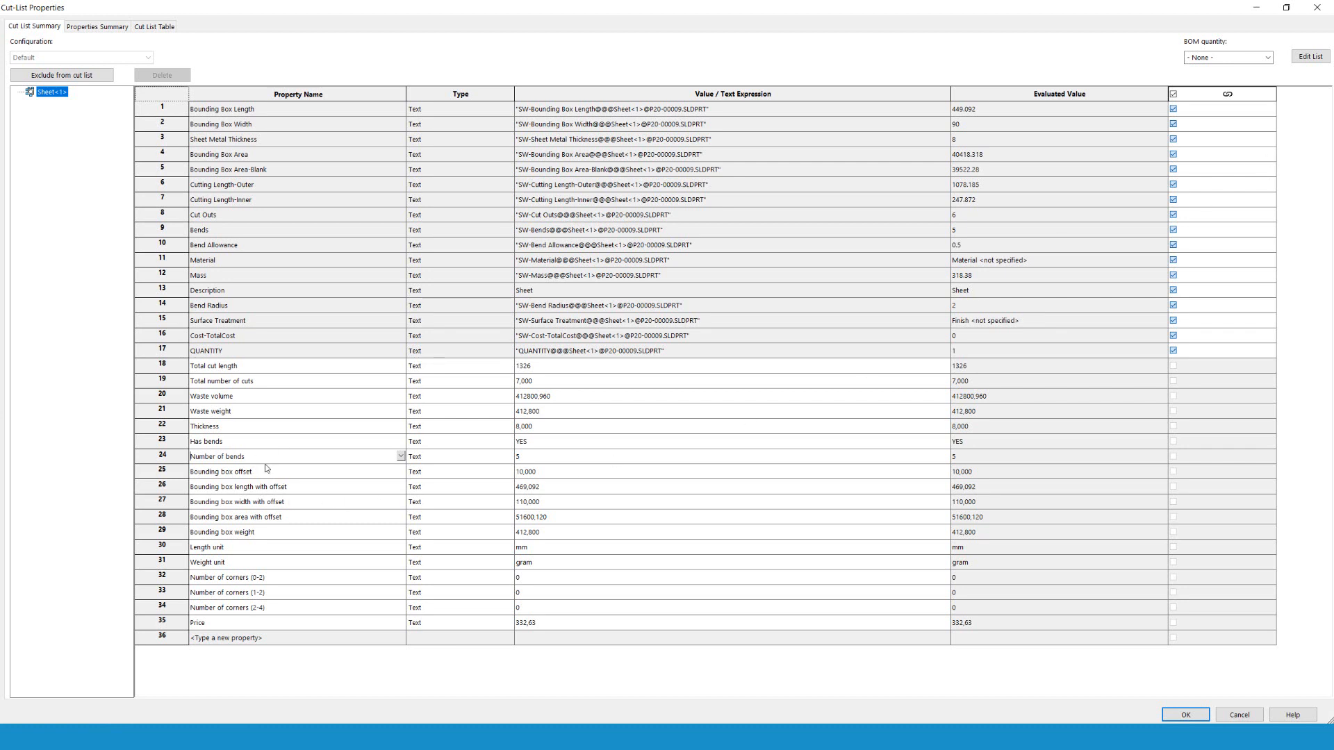
double_click(218, 458)
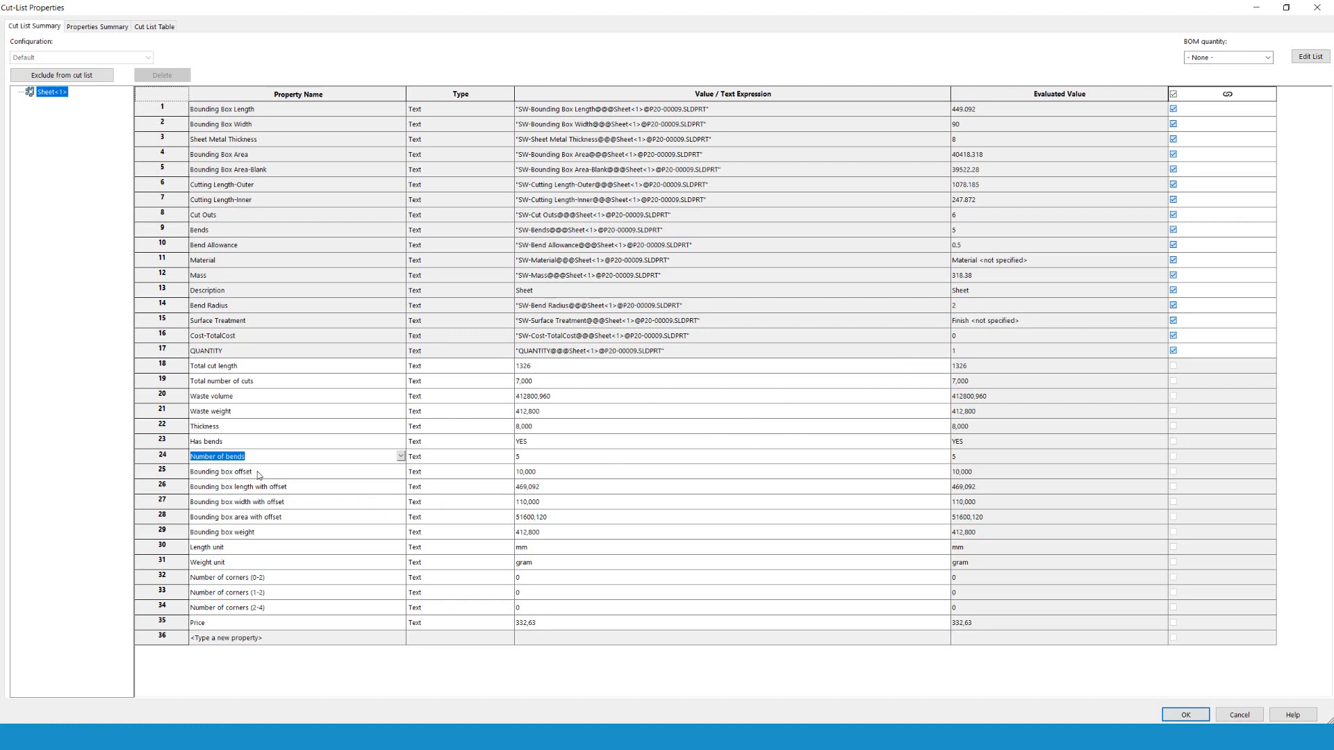
left_click(219, 471)
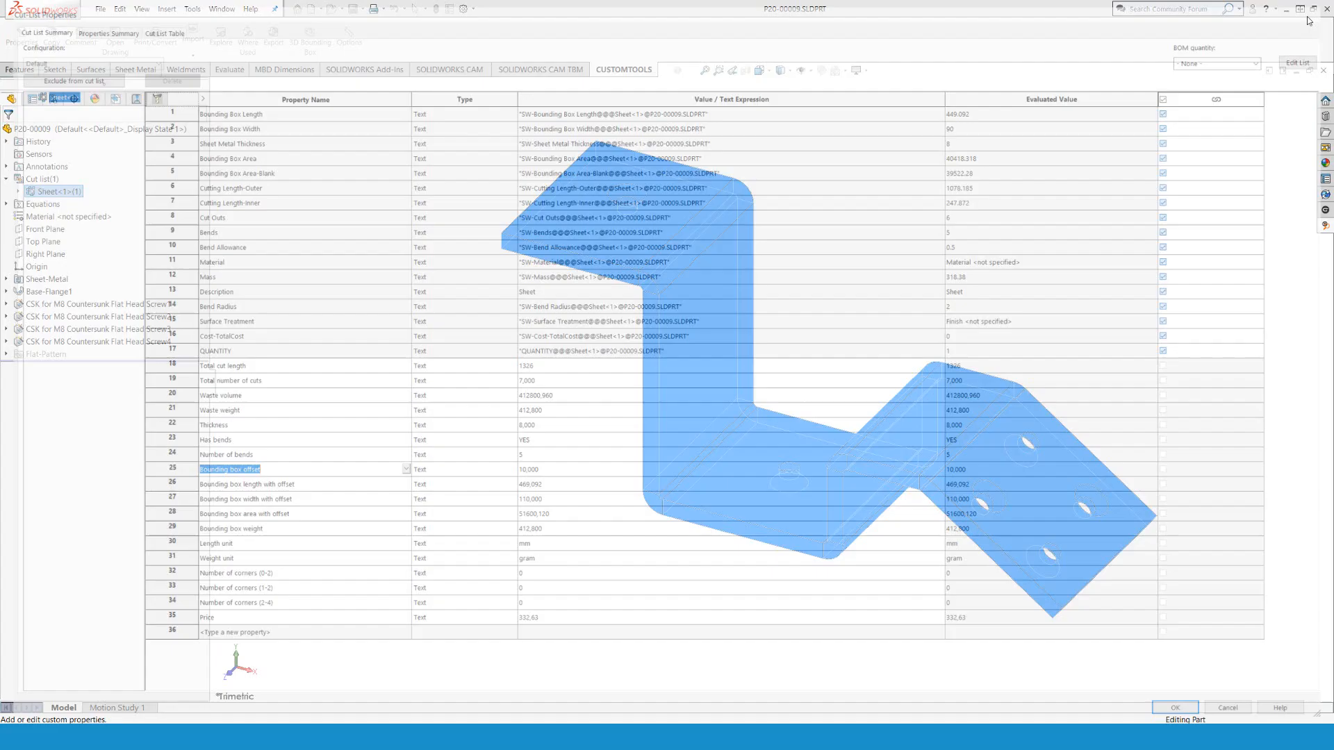
left_click(1175, 708)
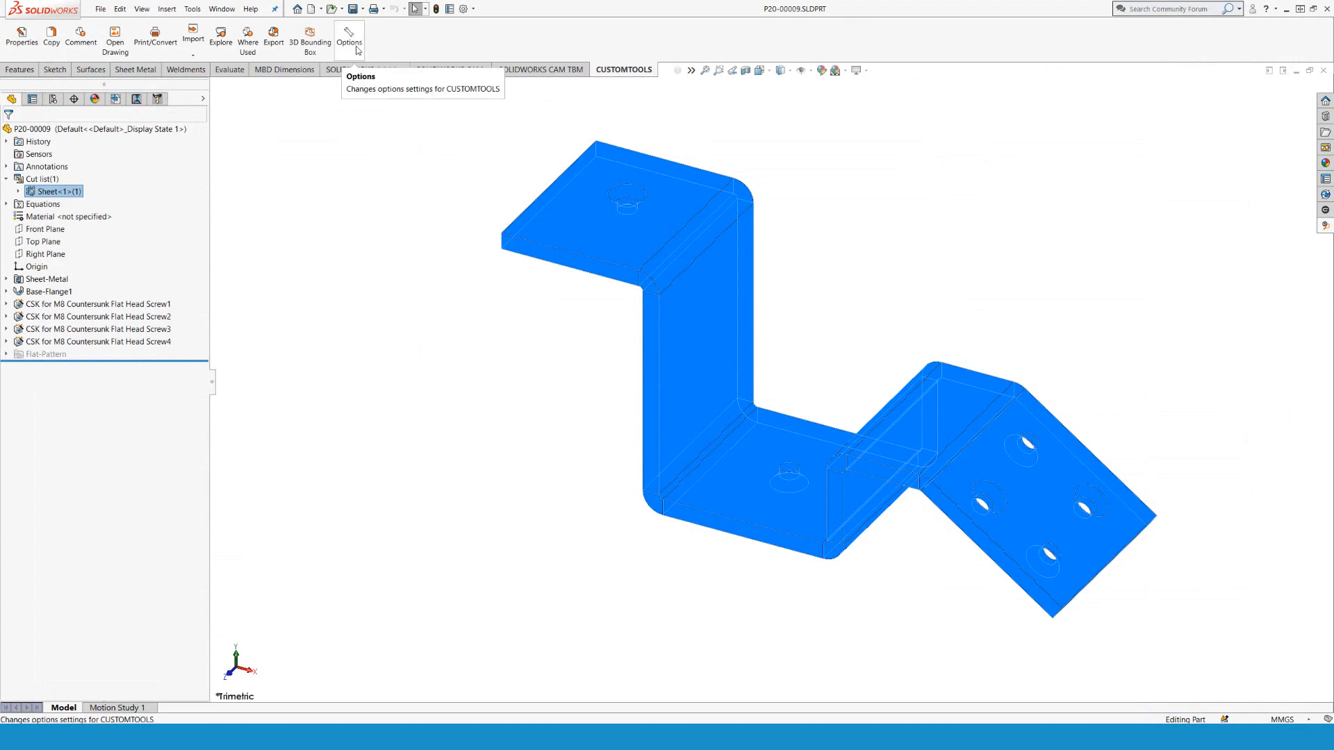
Step: Show the CUSTOMTOOLS cut-list property definitions and cancel adding a new property
left_click(349, 36)
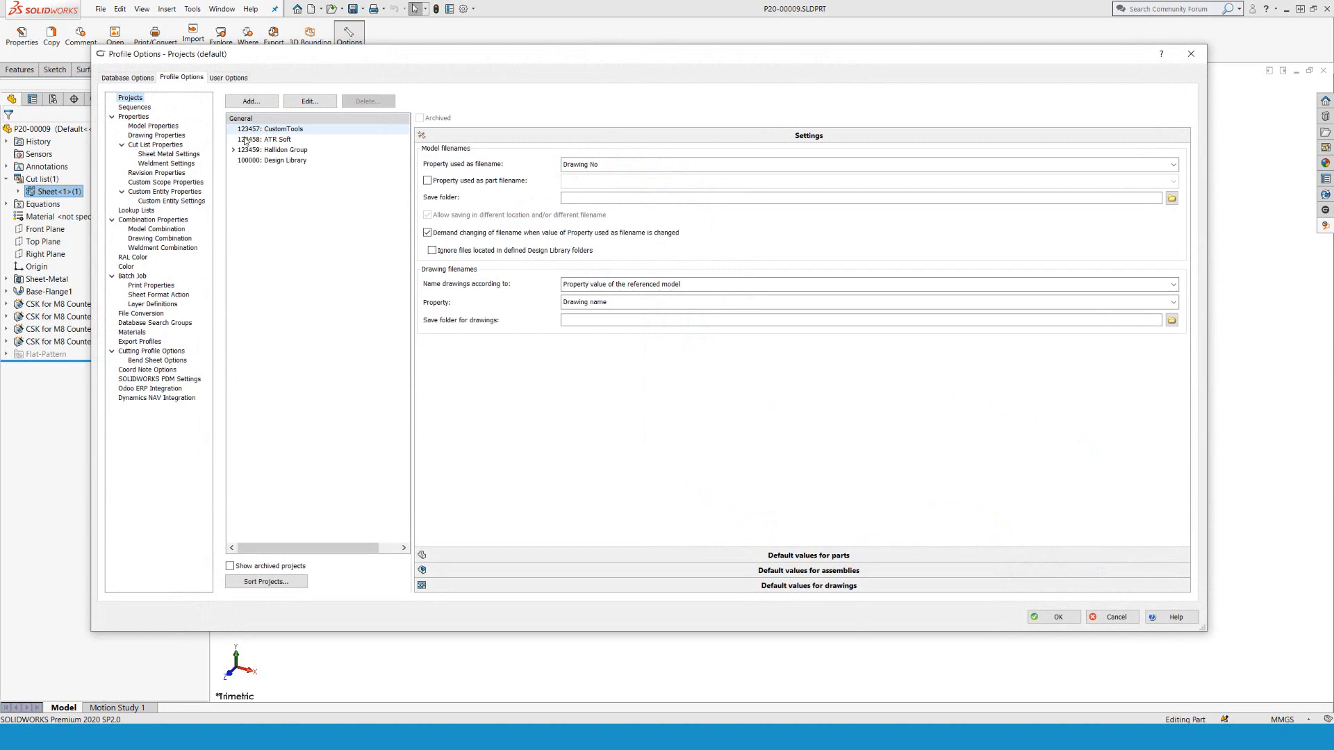
left_click(155, 144)
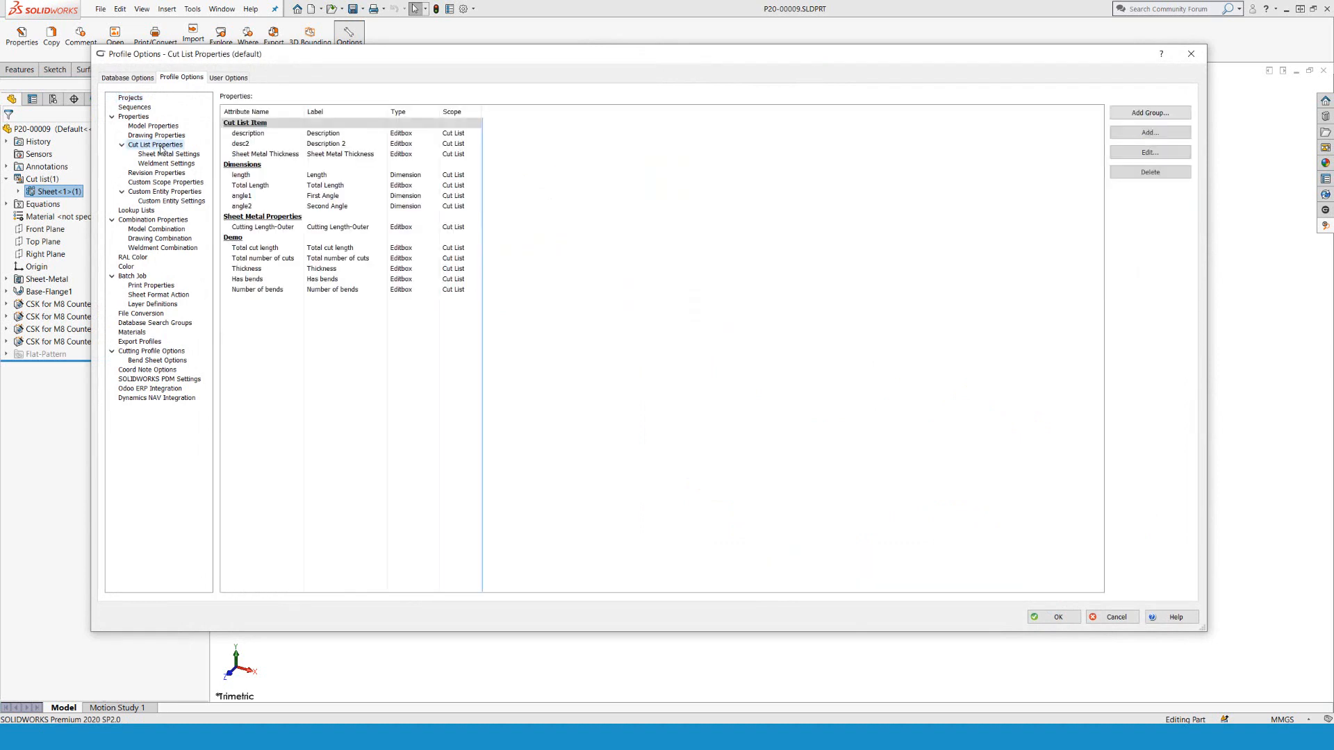
left_click(256, 247)
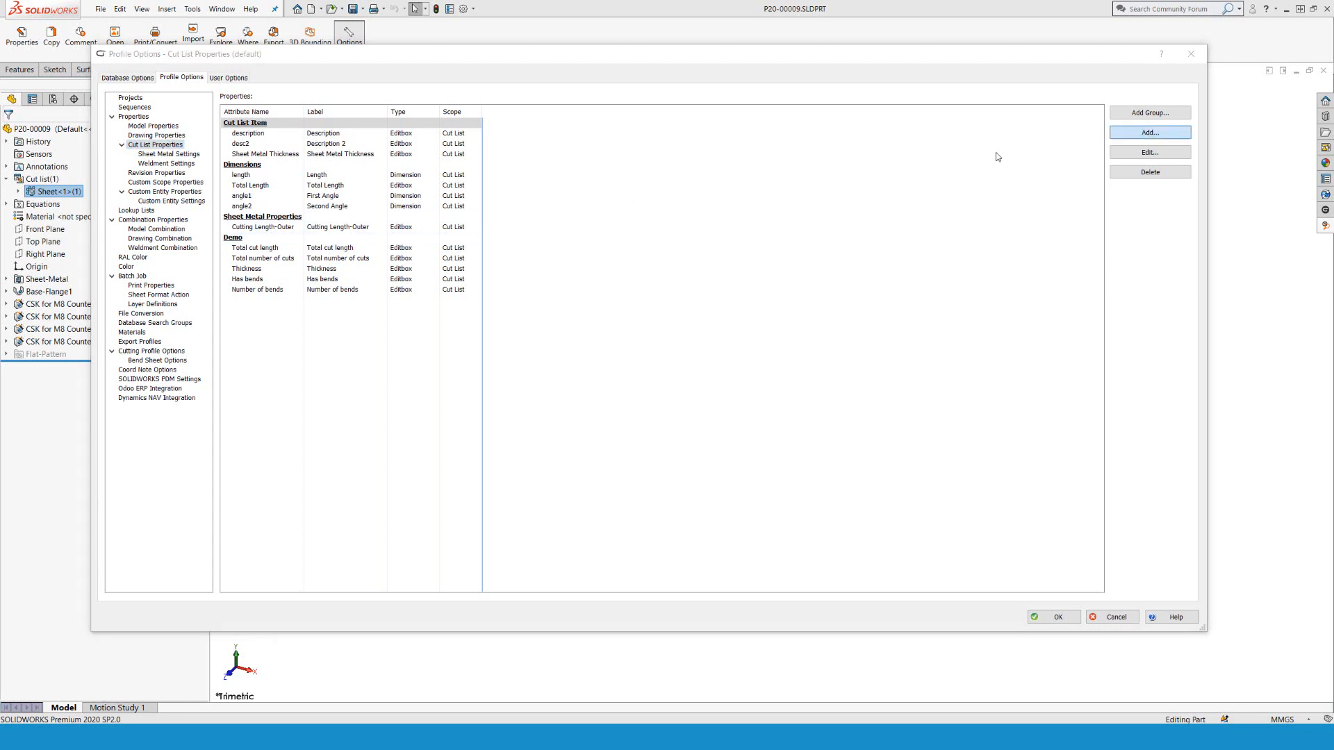
left_click(1149, 133)
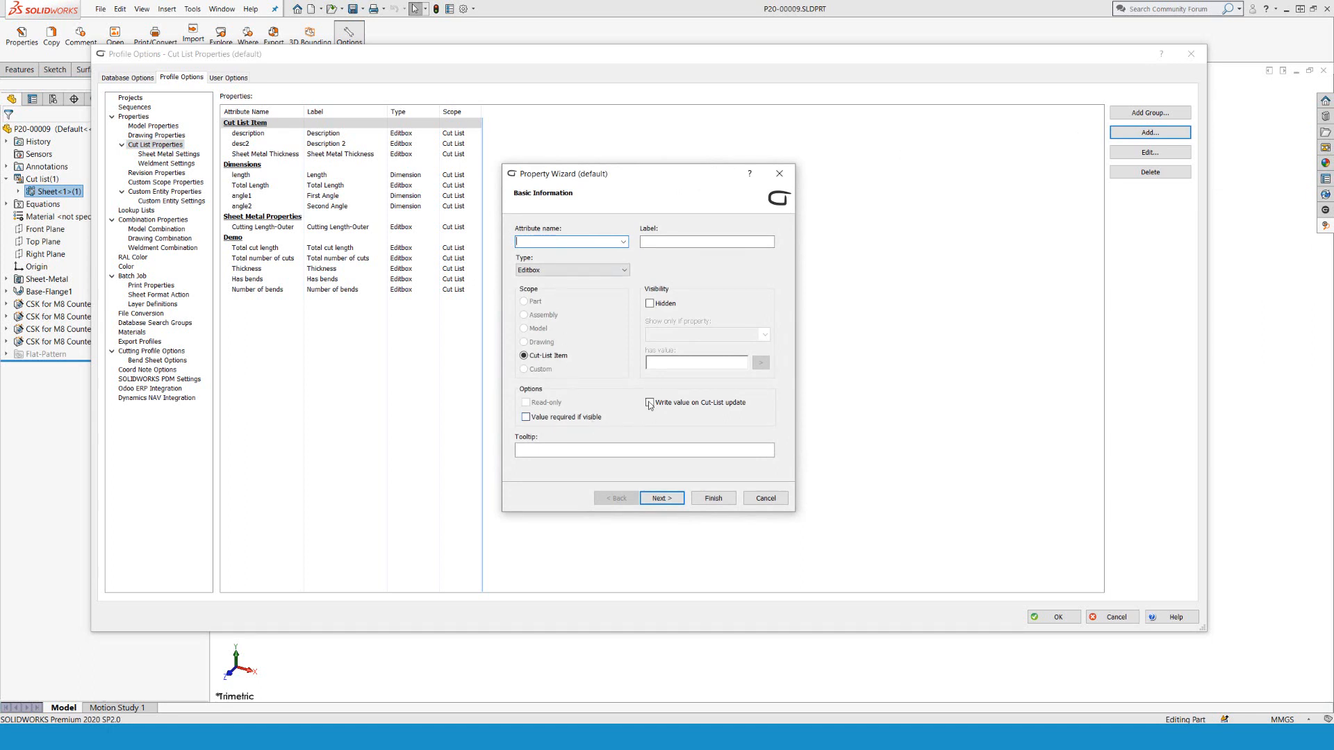
left_click(651, 402)
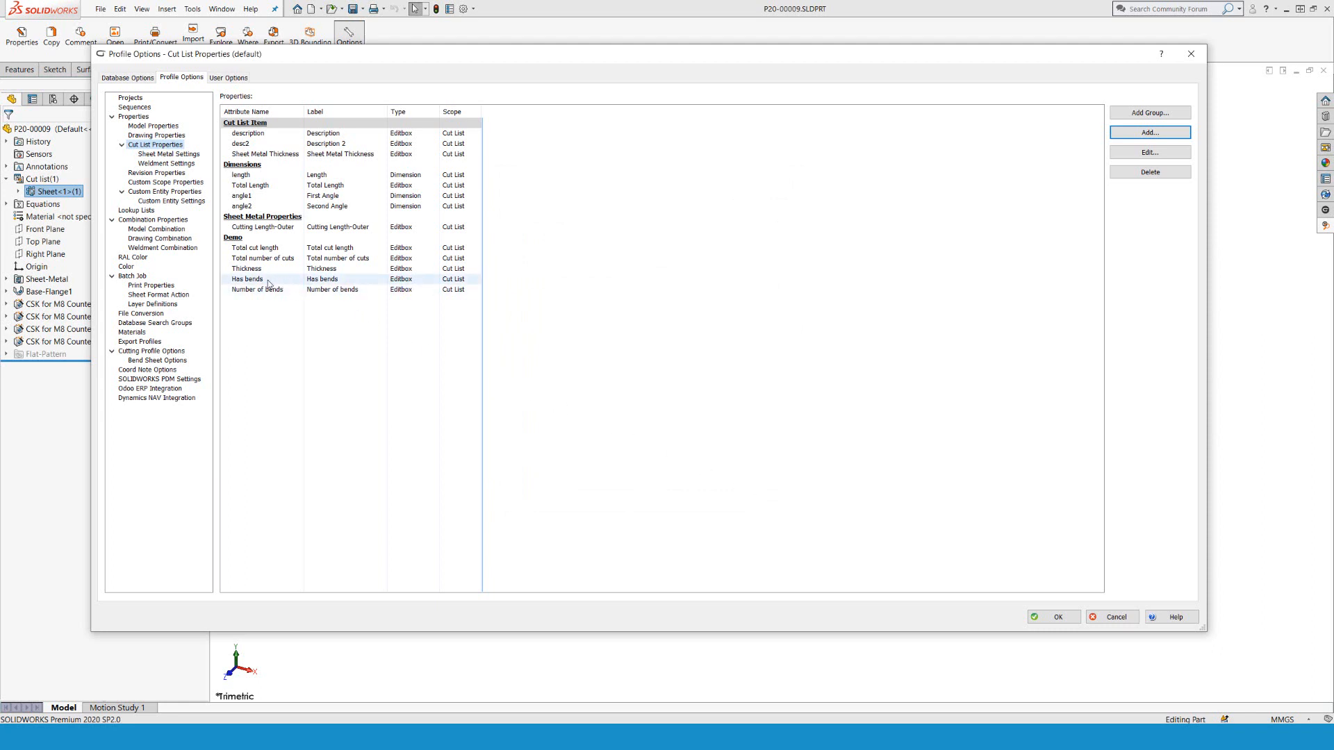
Step: Review the Has bends property definition through its wizard pages
left_click(268, 280)
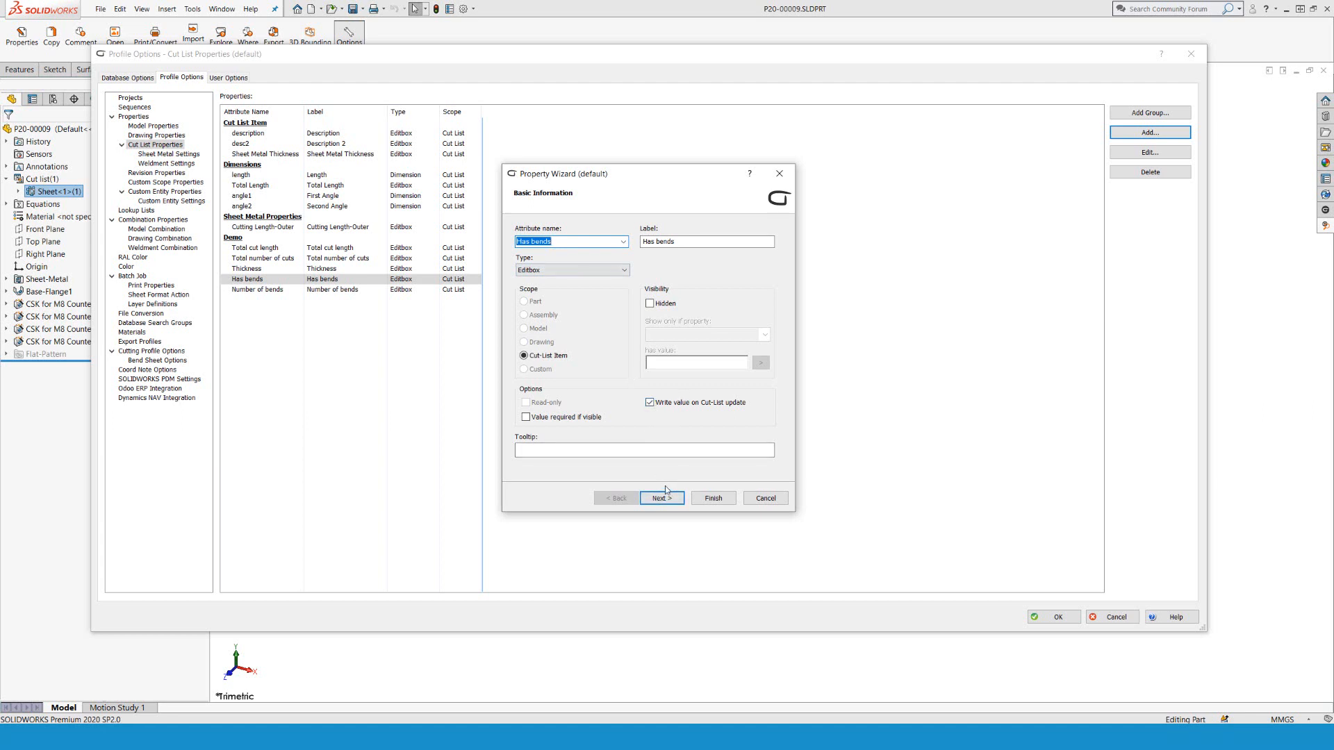
left_click(661, 497)
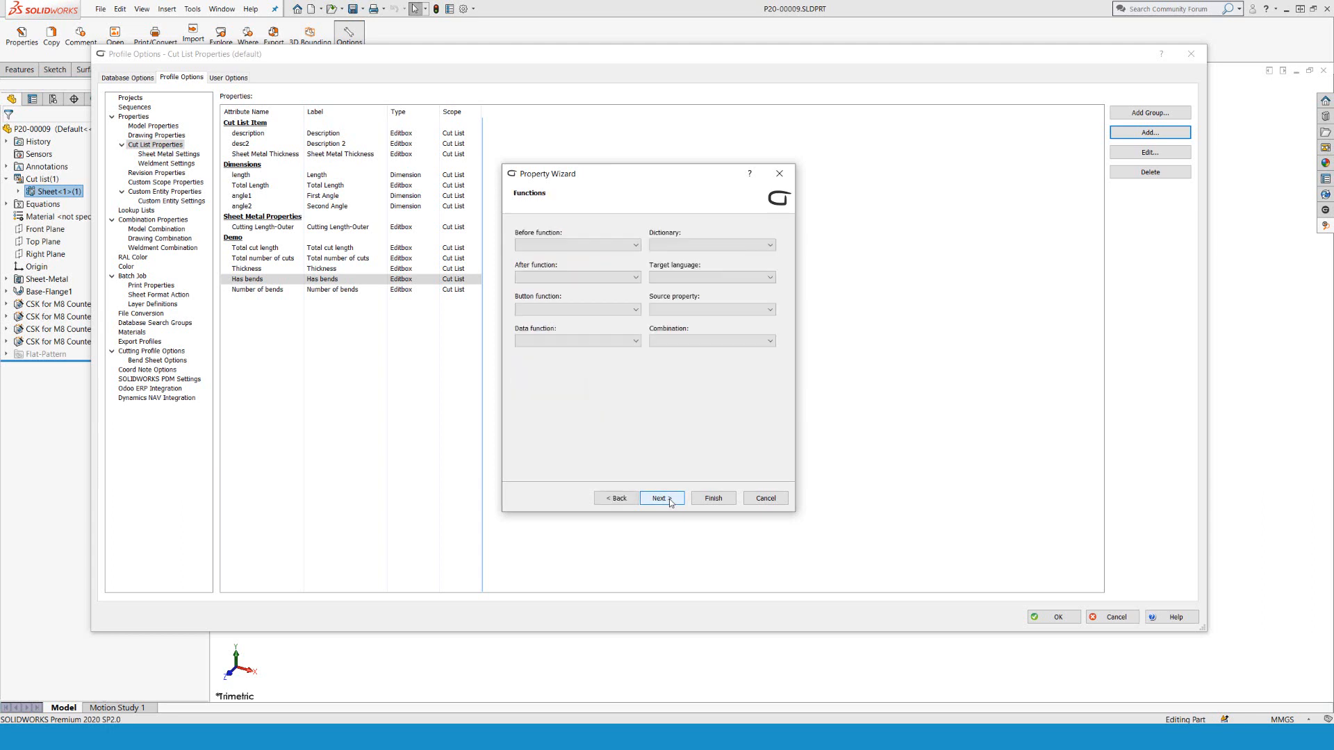
left_click(662, 497)
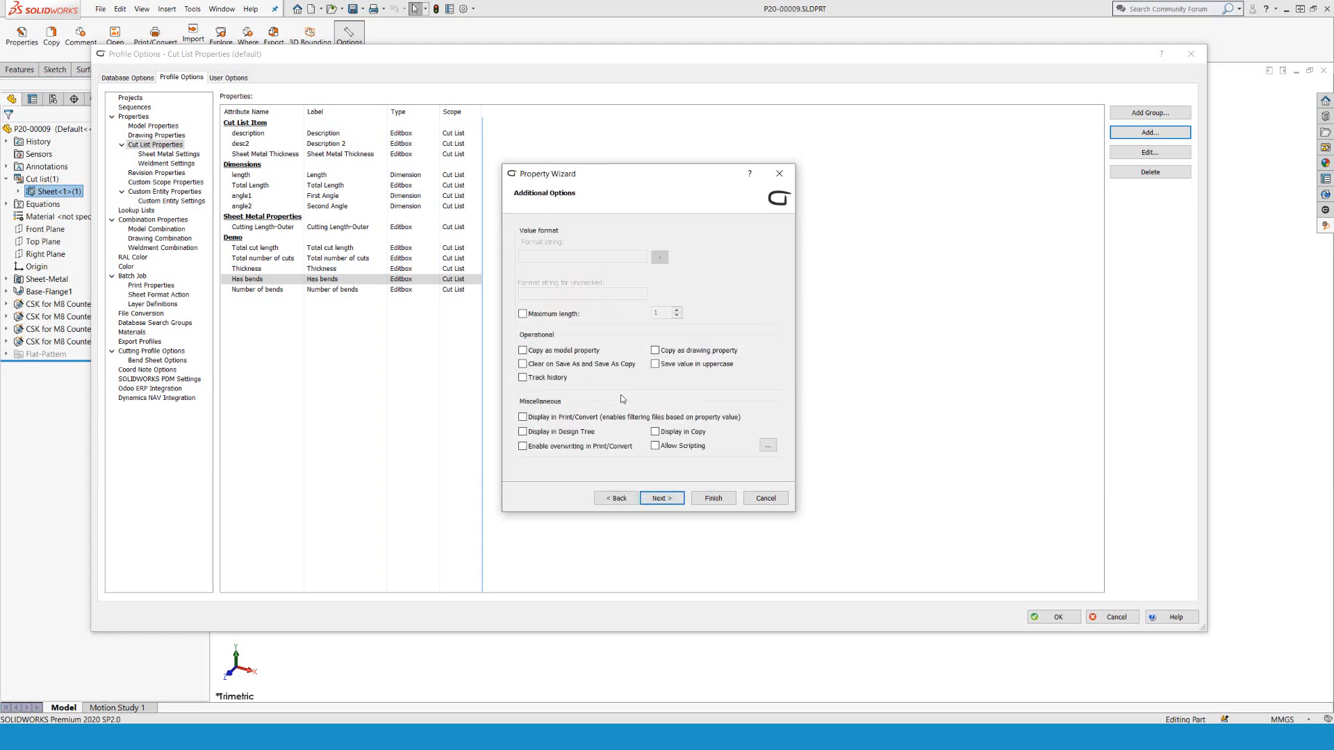
left_click(524, 350)
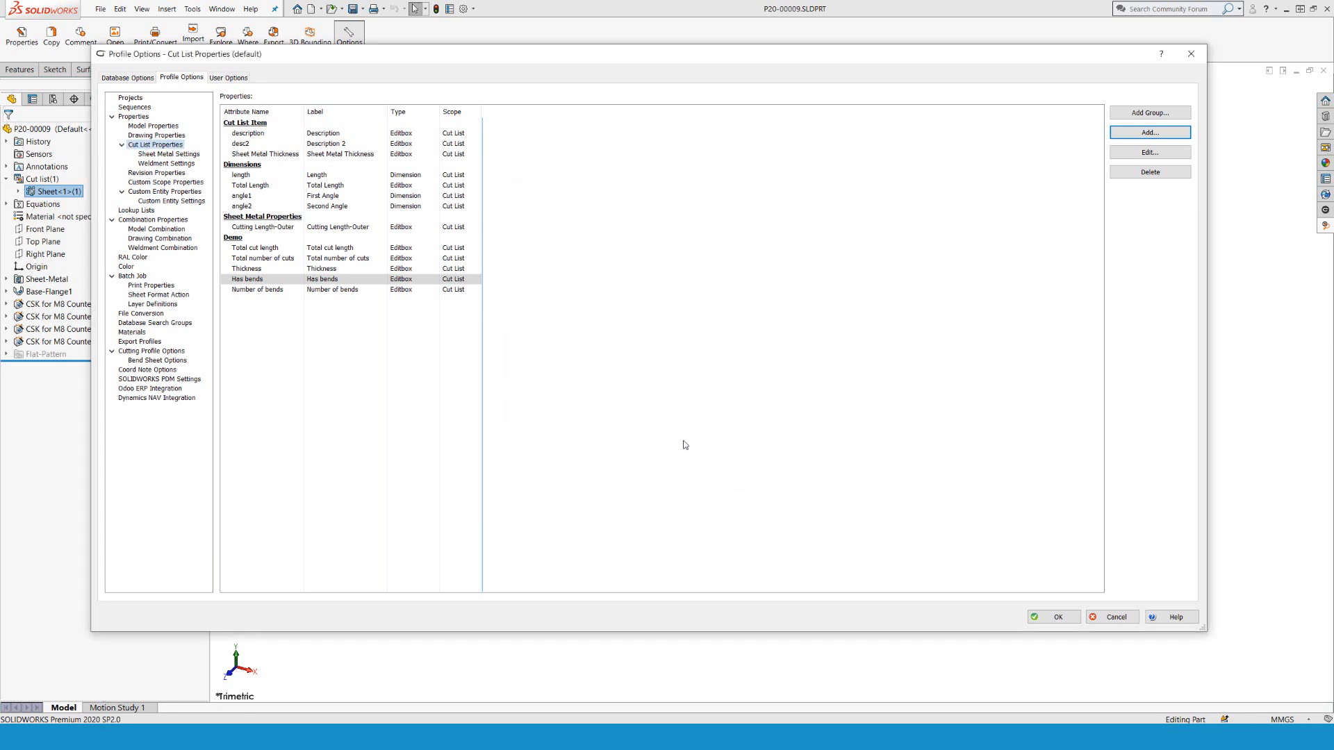
Step: Review the Number of bends property definition and close the CUSTOMTOOLS settings
left_click(256, 289)
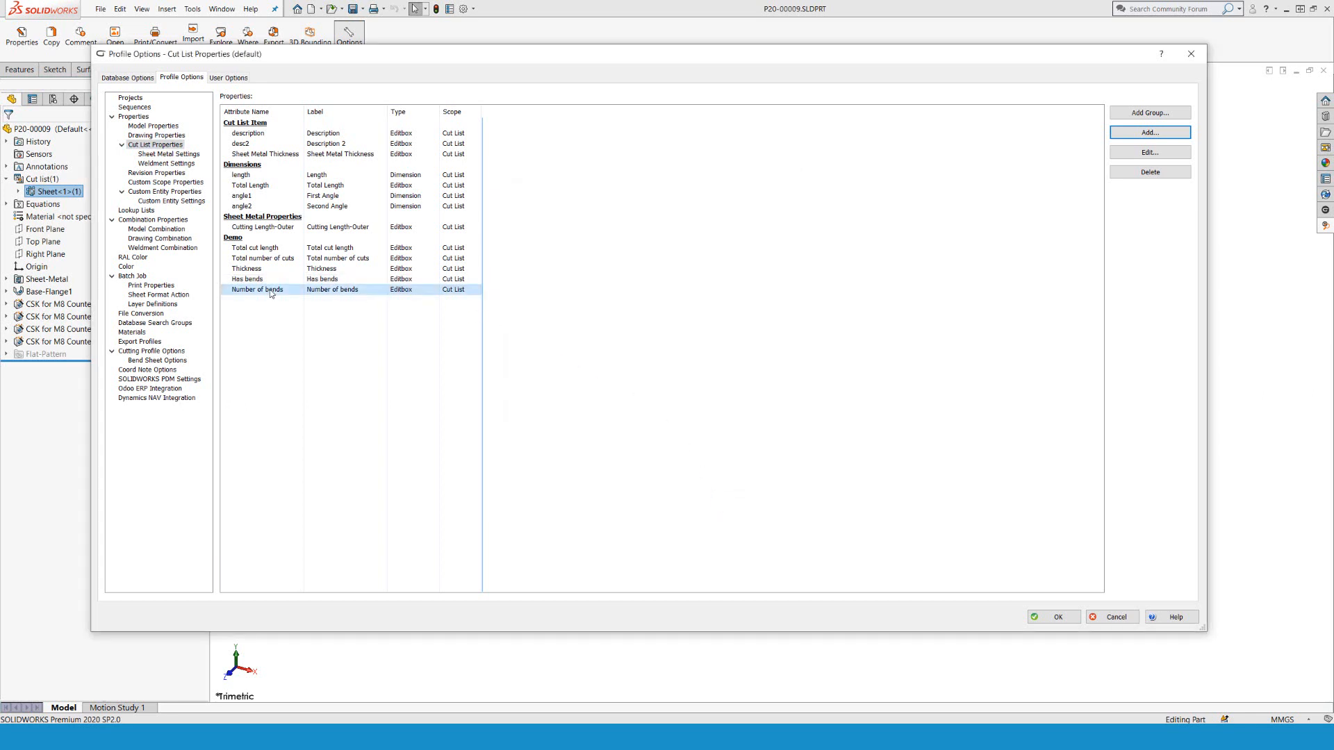
double_click(258, 289)
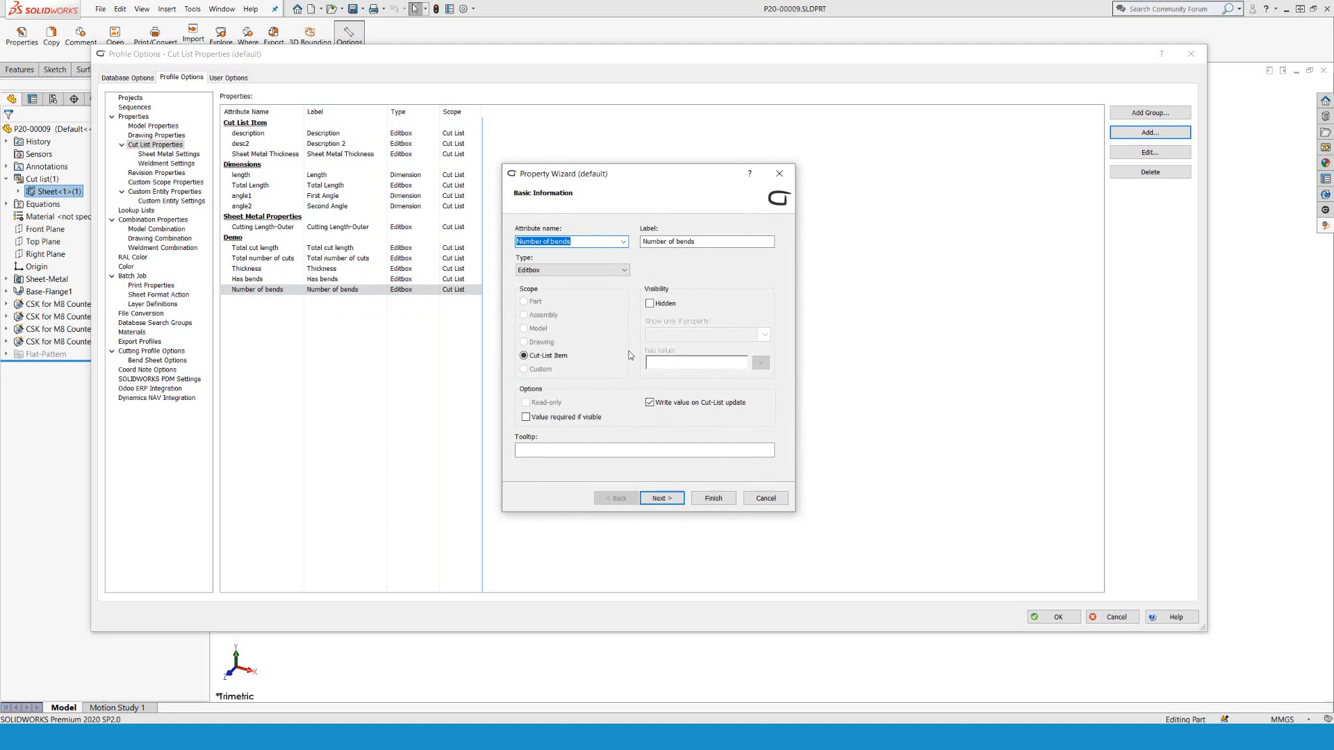
left_click(661, 498)
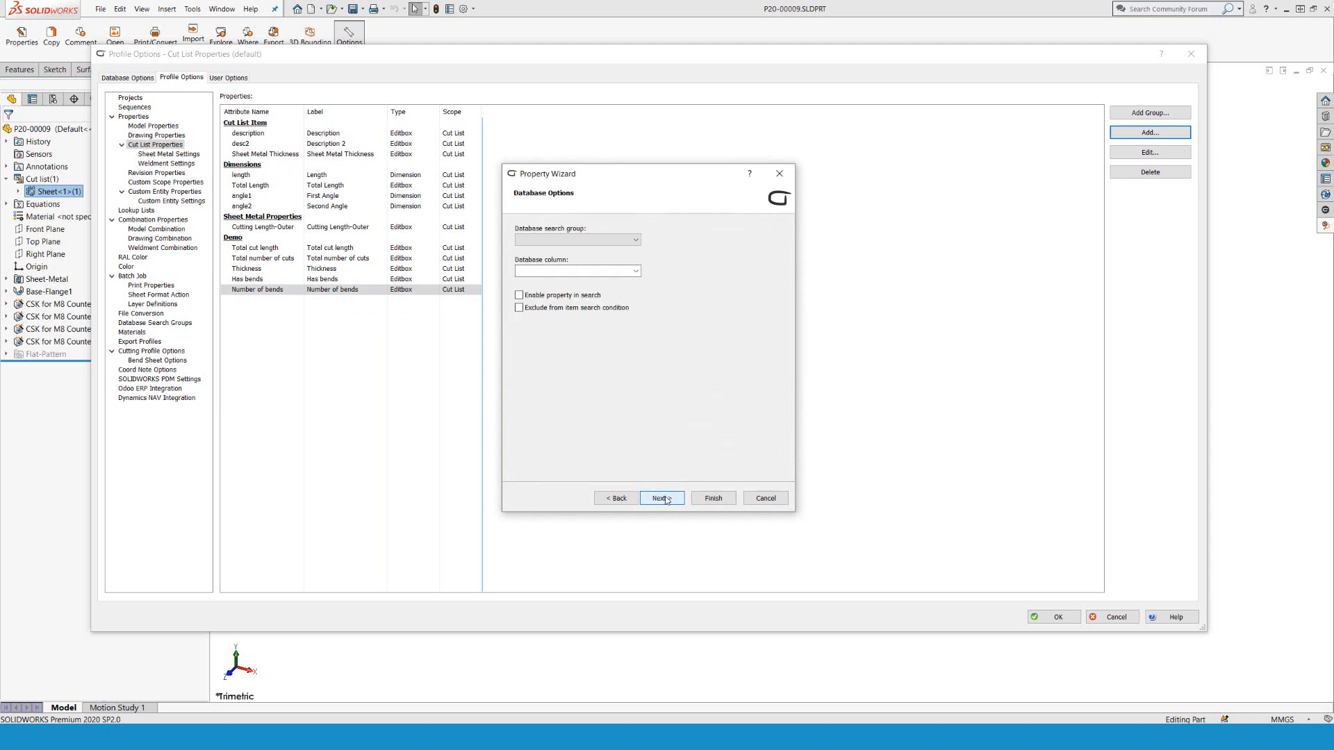
left_click(662, 498)
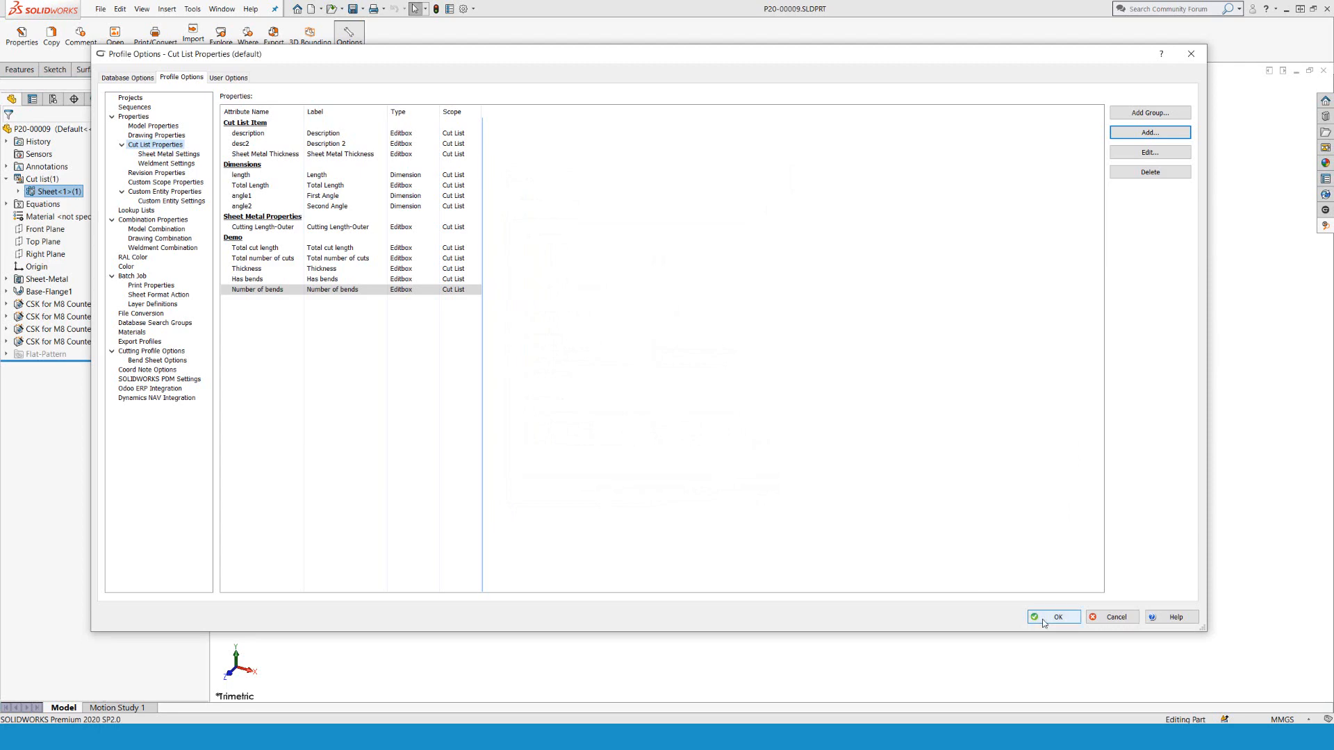
left_click(1052, 617)
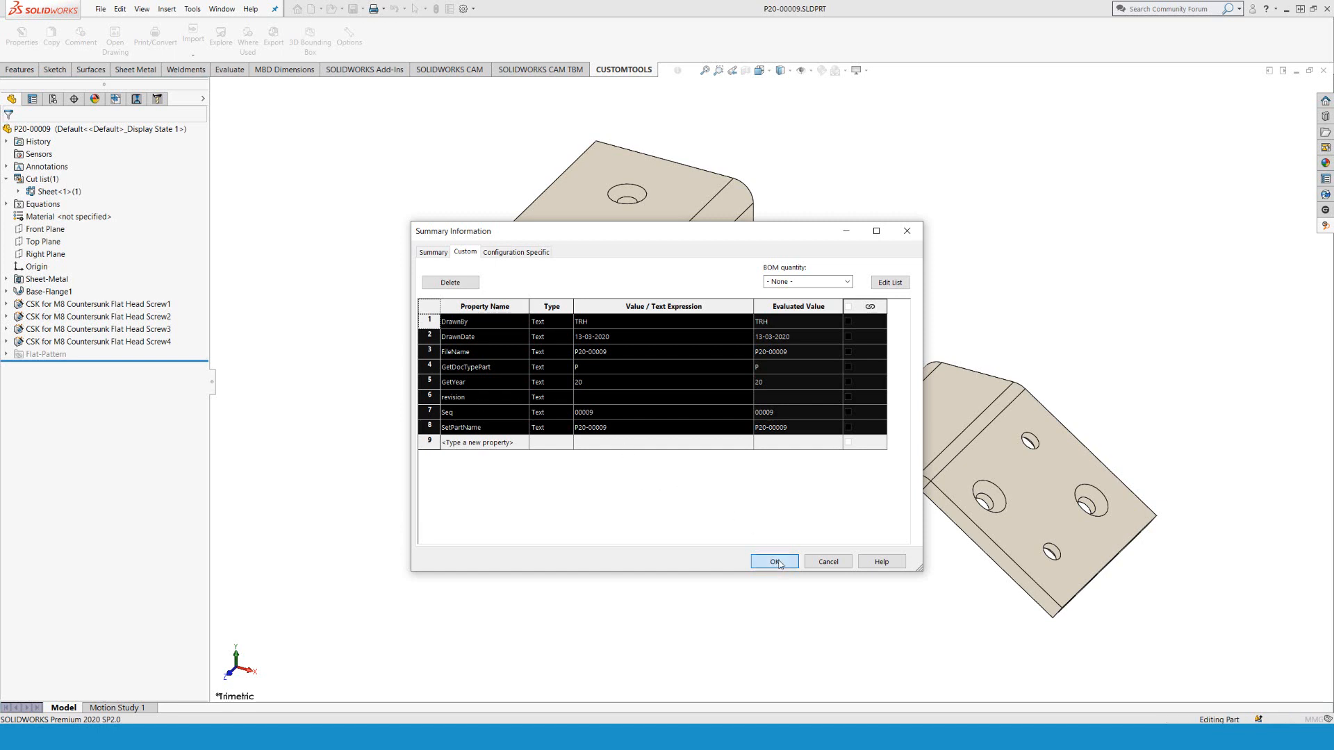
Step: Check the custom properties now list Sheet Metal Thickness 8, Has bends YES and Number of bends 5
left_click(773, 560)
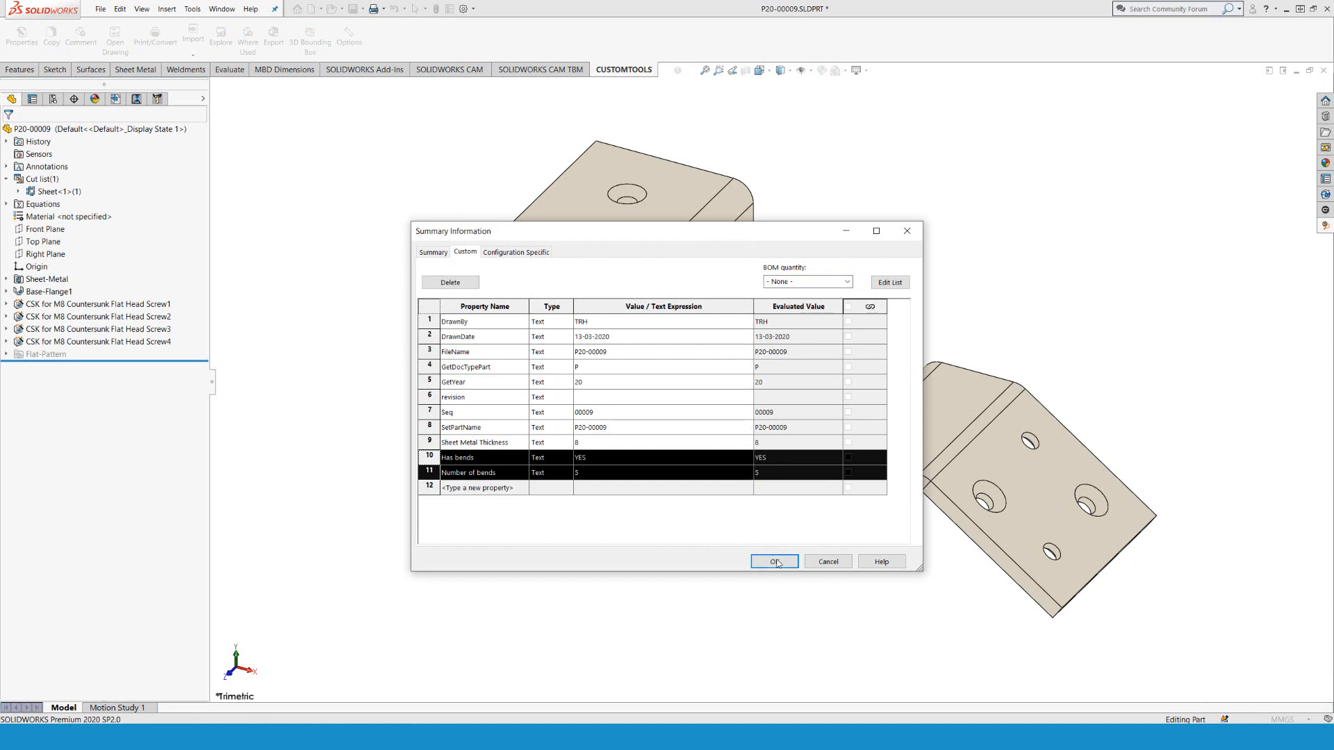
Step: Show the 'test' note template listing cut length, cuts, thickness, bends and bend count
left_click(773, 562)
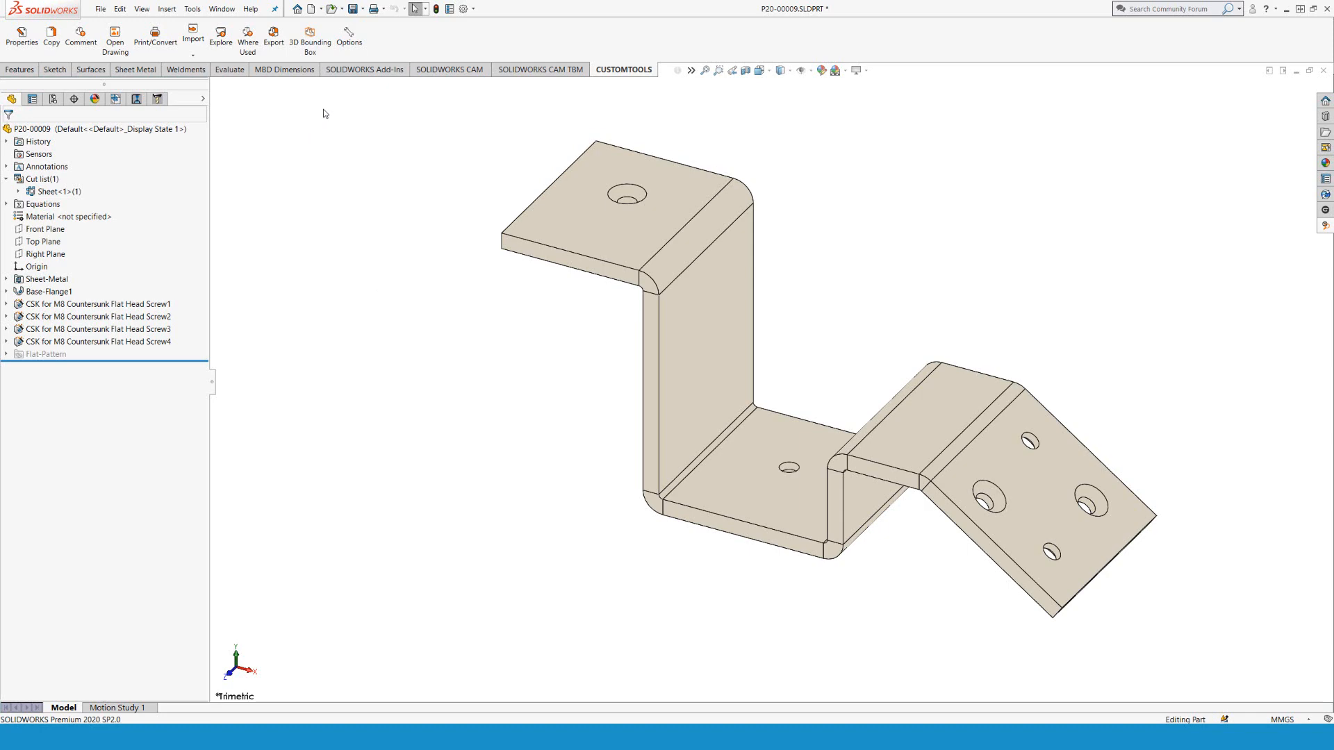
mouse_move(347, 36)
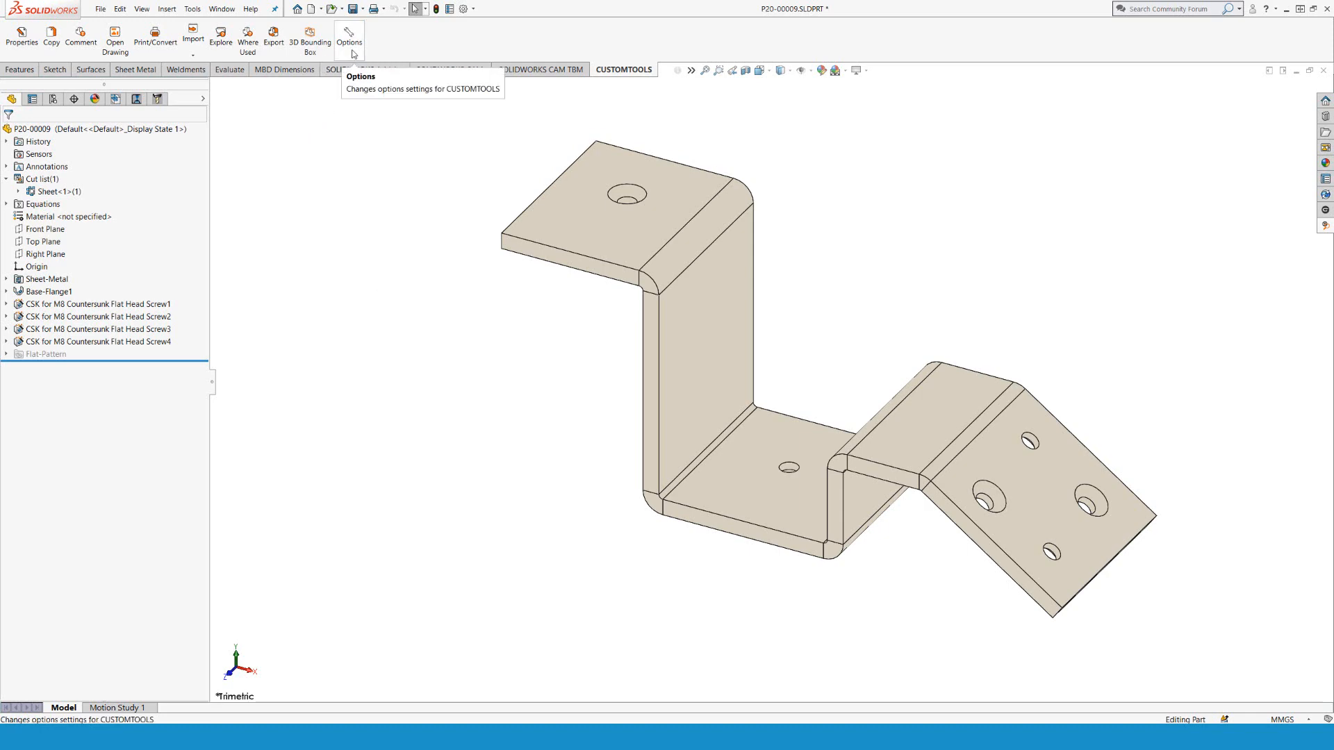
left_click(348, 35)
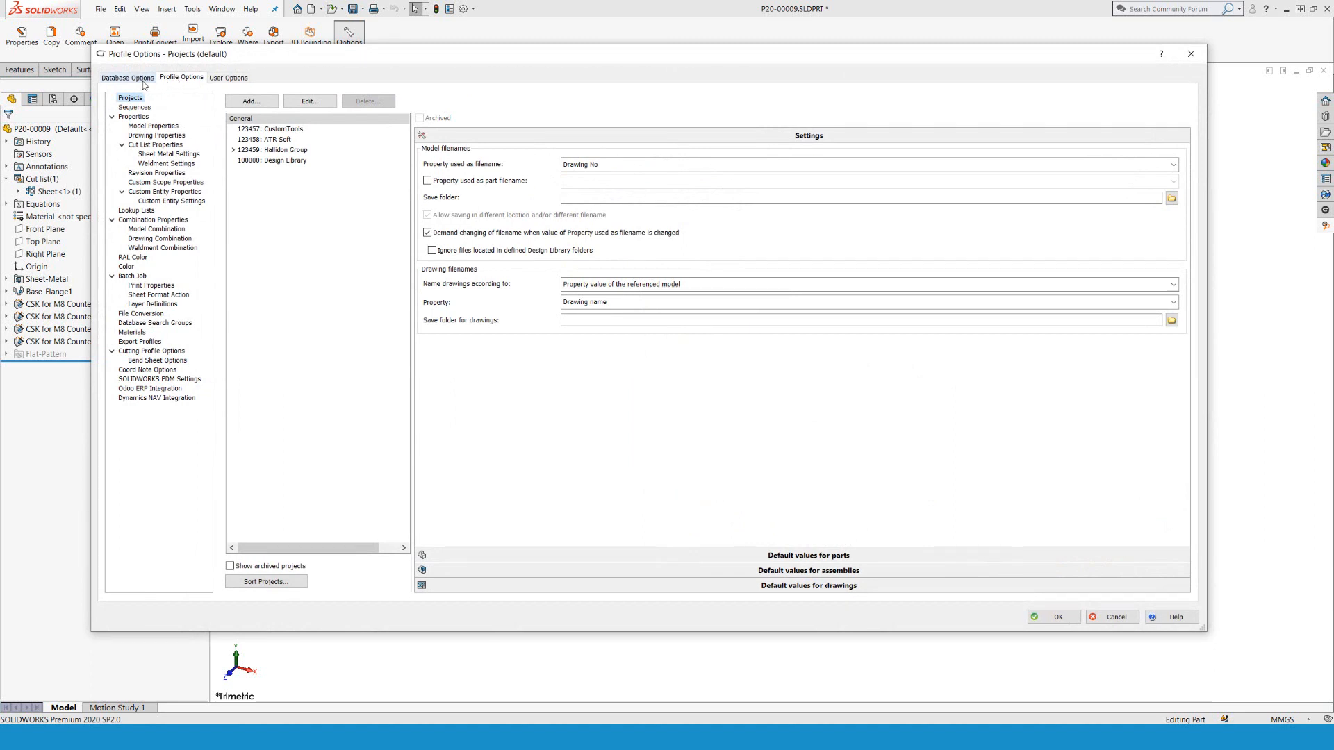
left_click(128, 78)
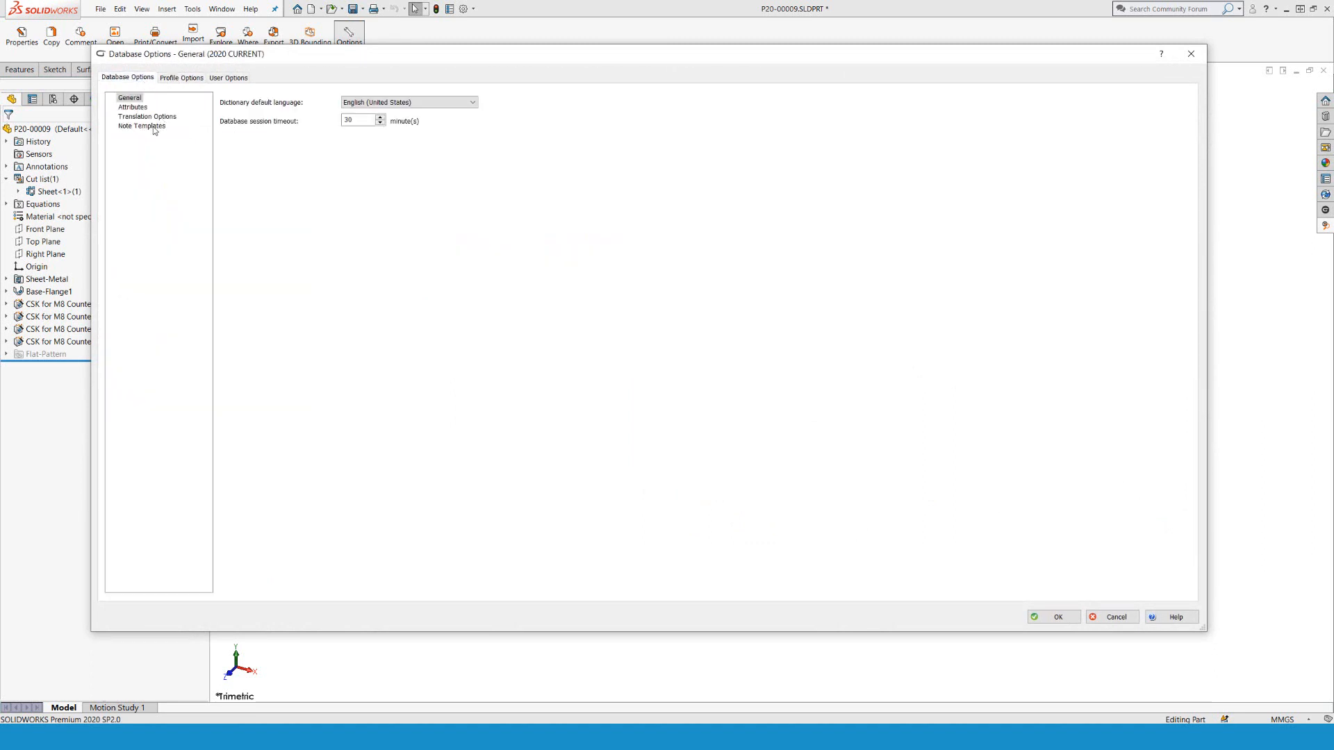
left_click(142, 126)
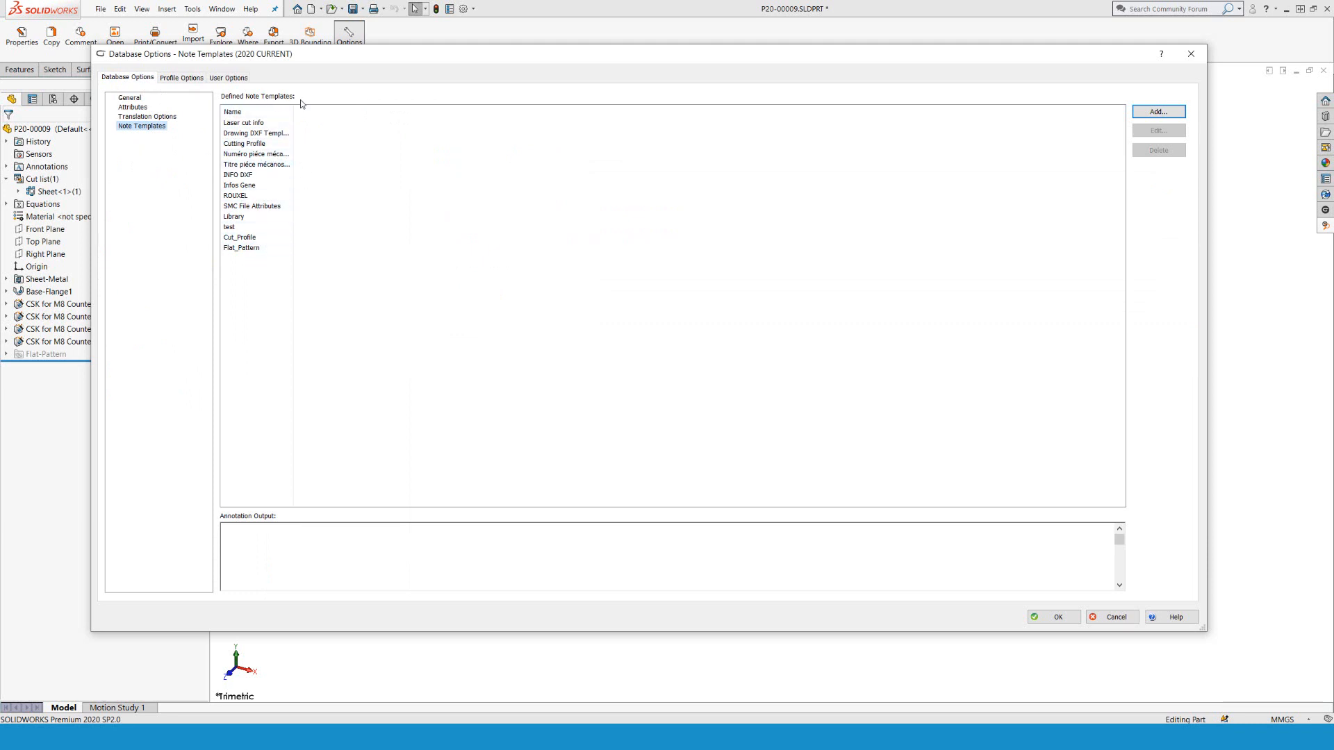
left_click(230, 226)
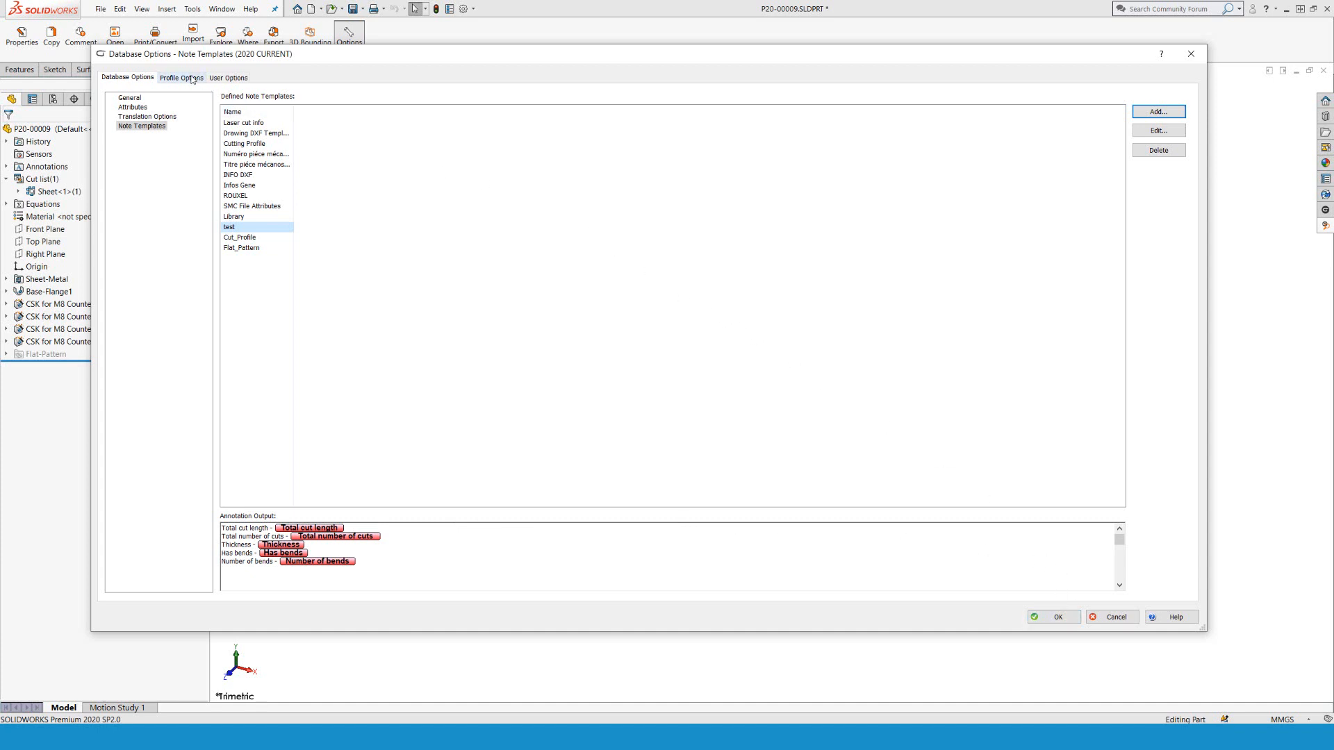
Step: Make the Dxf part conversion rule display the 'test' note template and close the settings
left_click(181, 78)
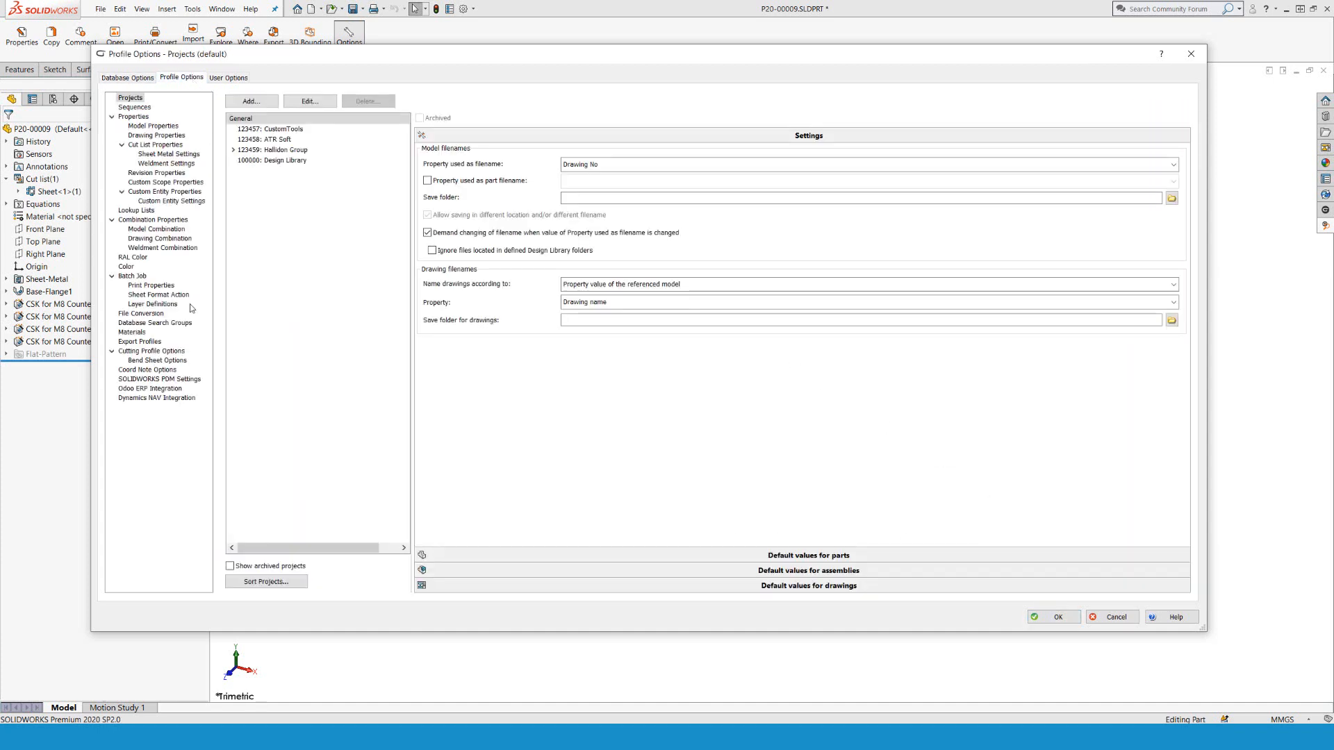
left_click(140, 313)
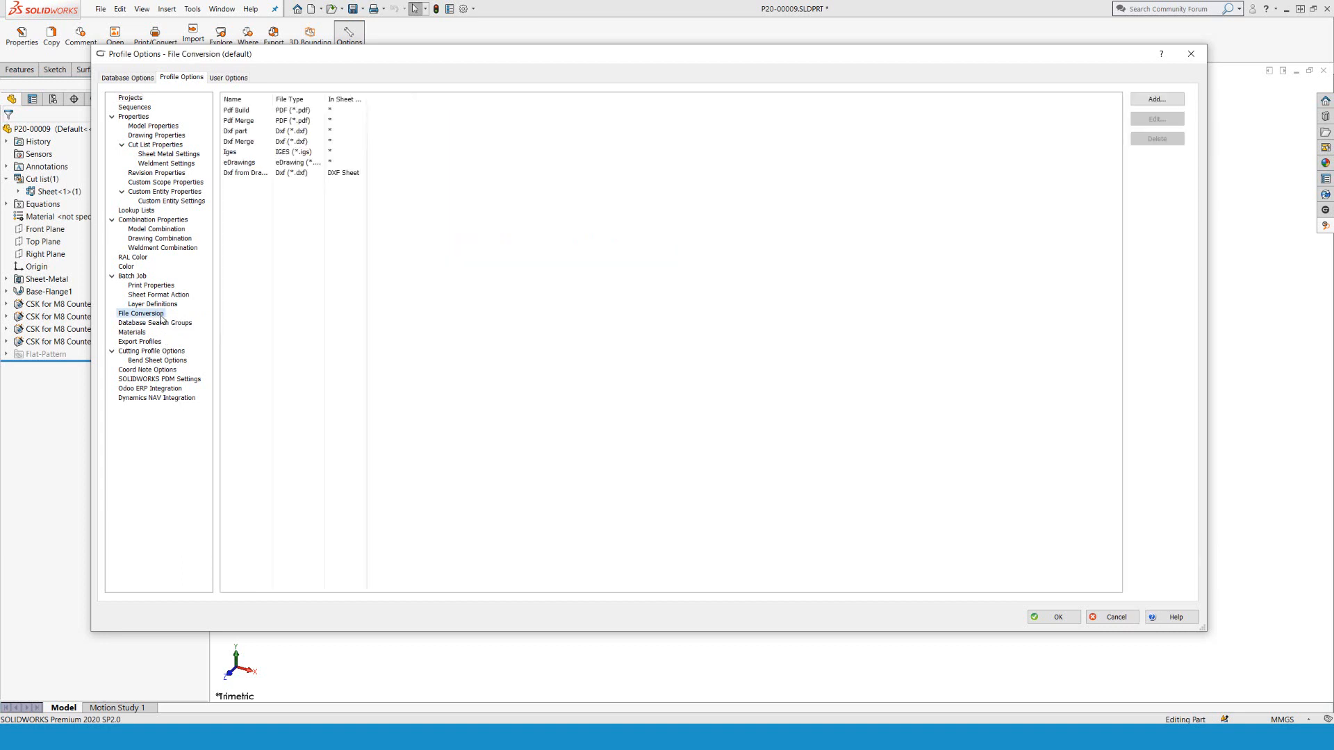
left_click(247, 131)
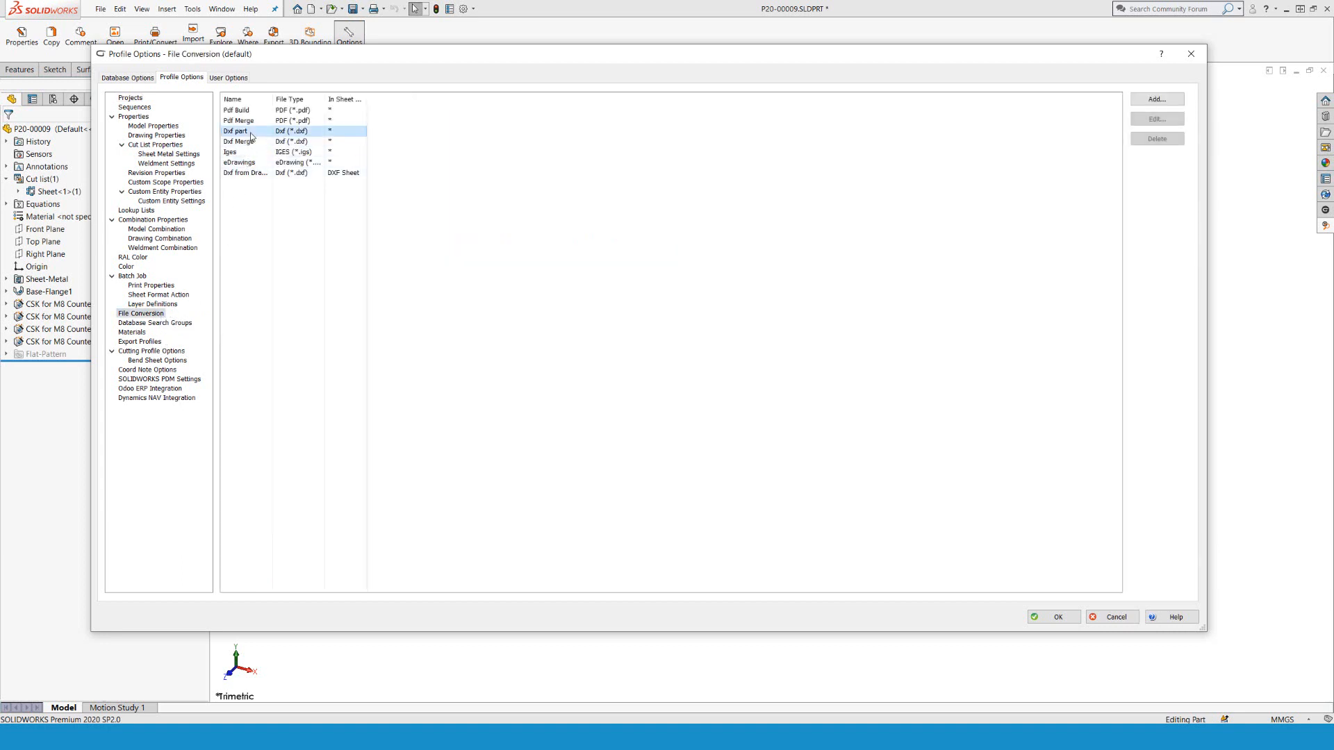
left_click(235, 131)
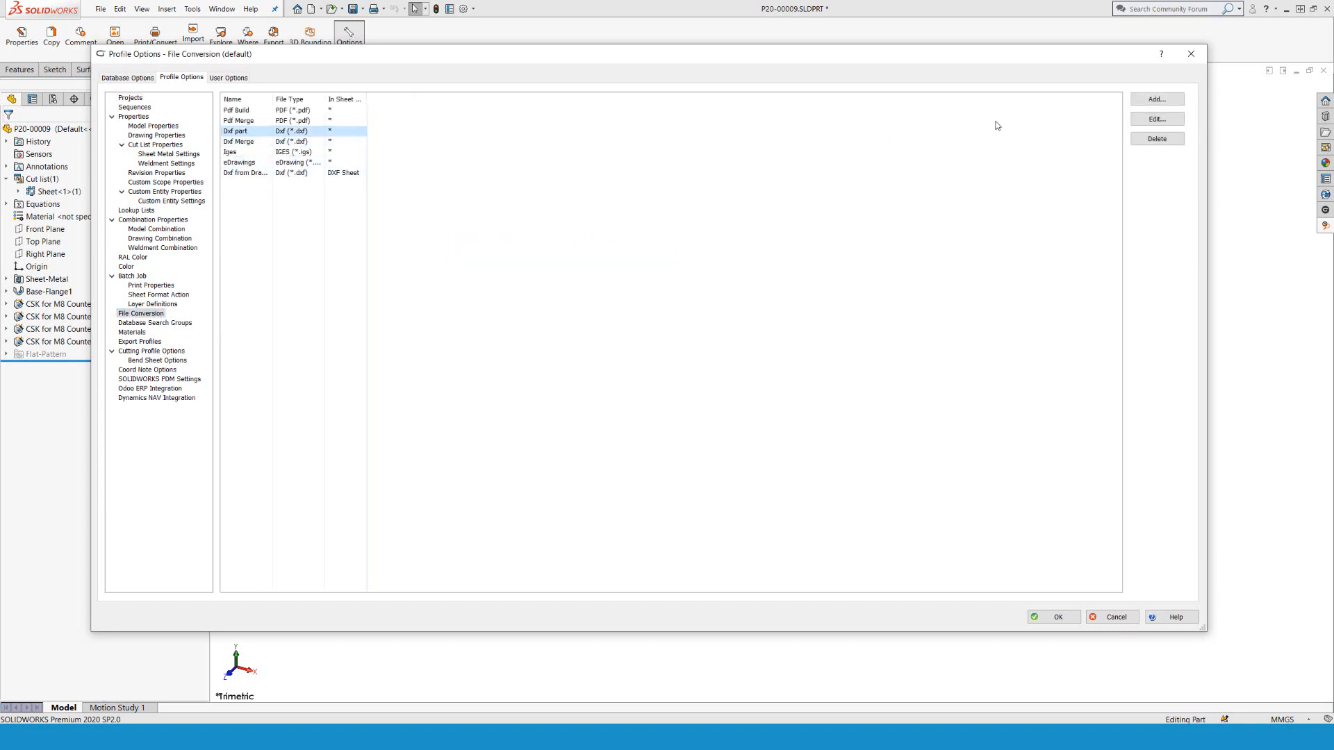
left_click(1155, 119)
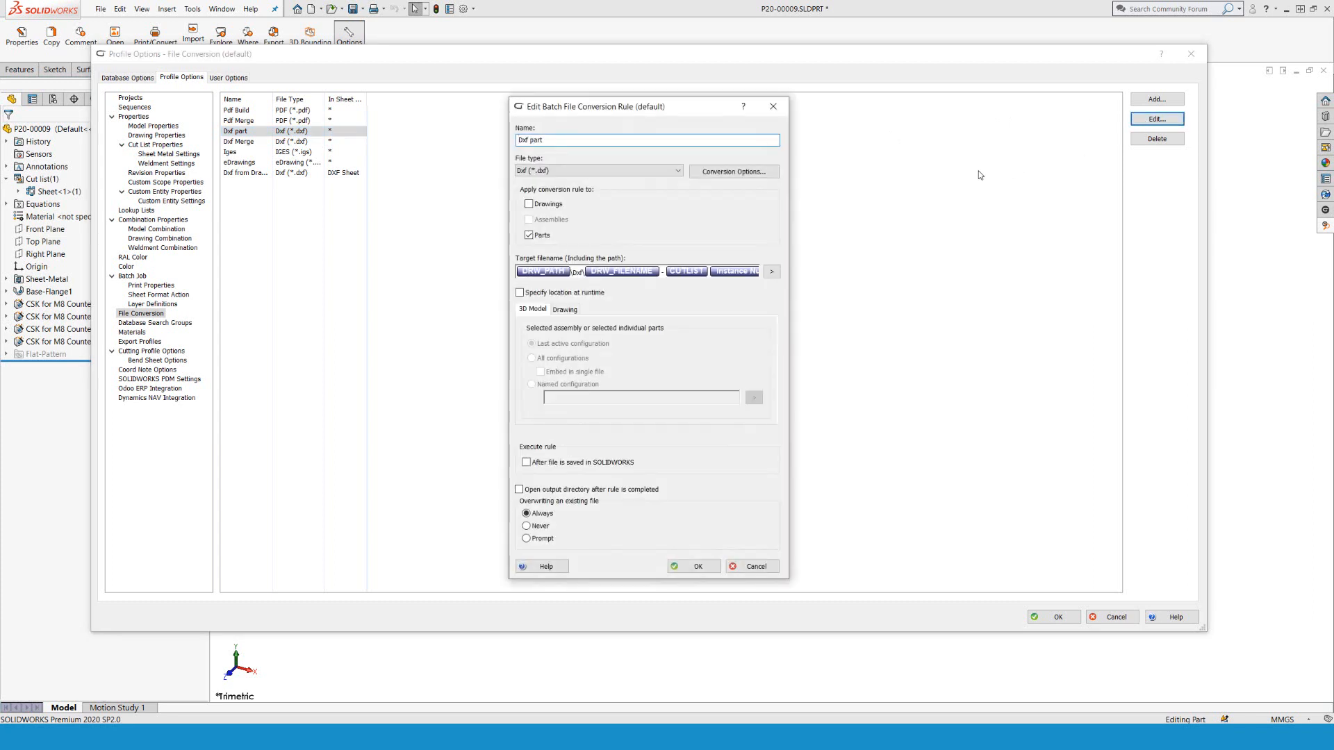
left_click(734, 171)
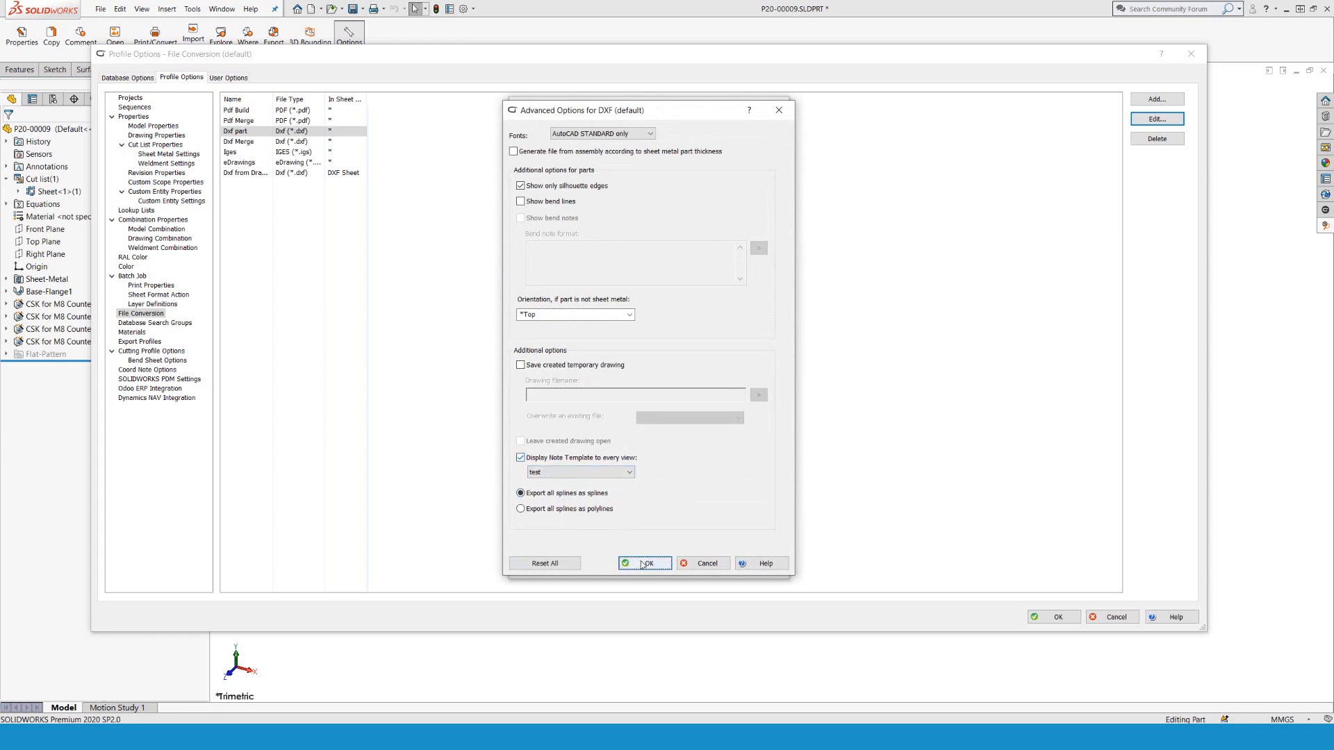
left_click(643, 563)
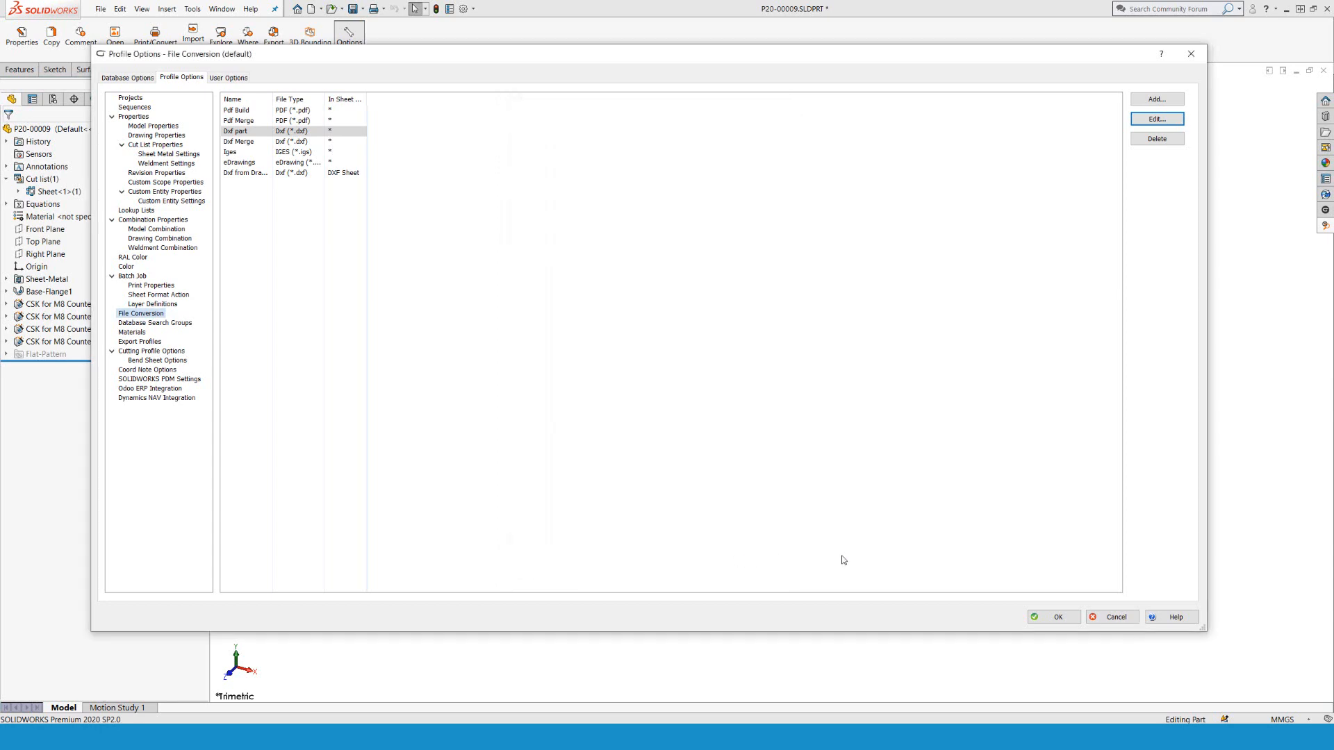
left_click(1052, 617)
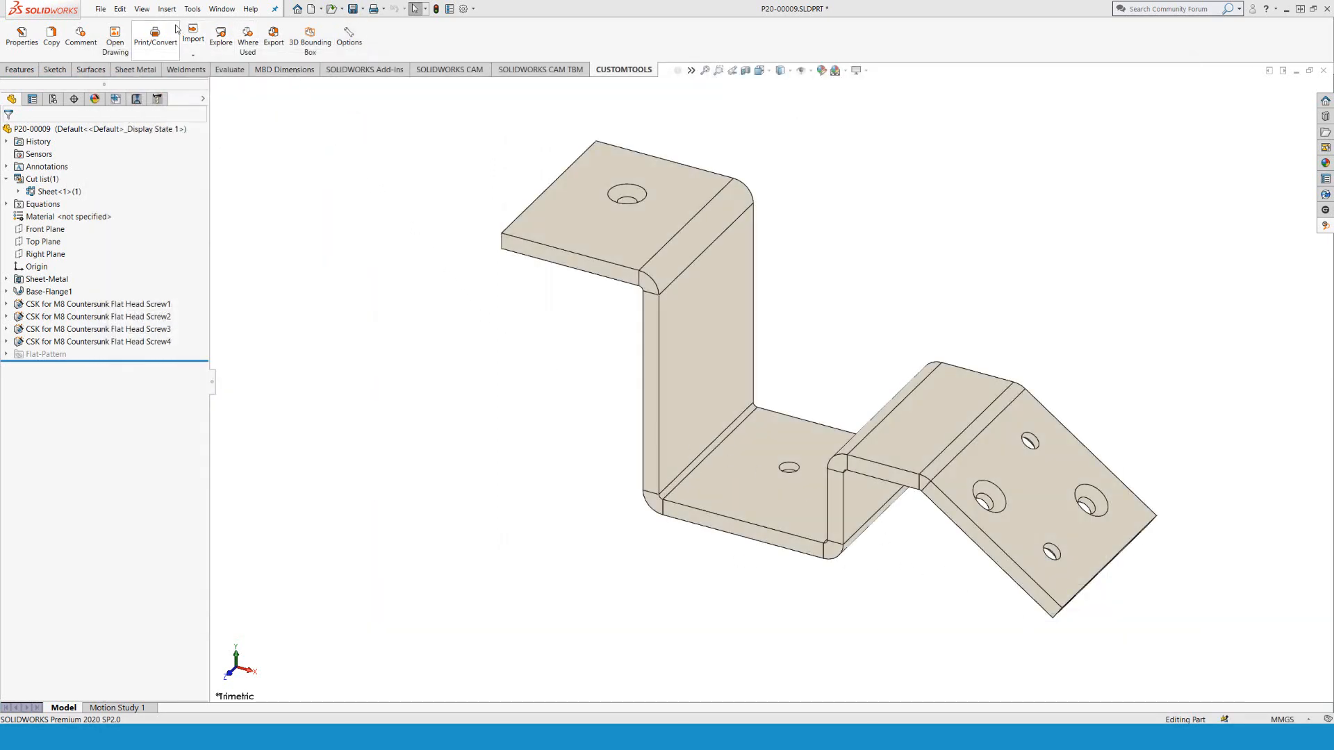
Step: Run a Print/Convert batch with the Dxf part rule enabled
left_click(154, 40)
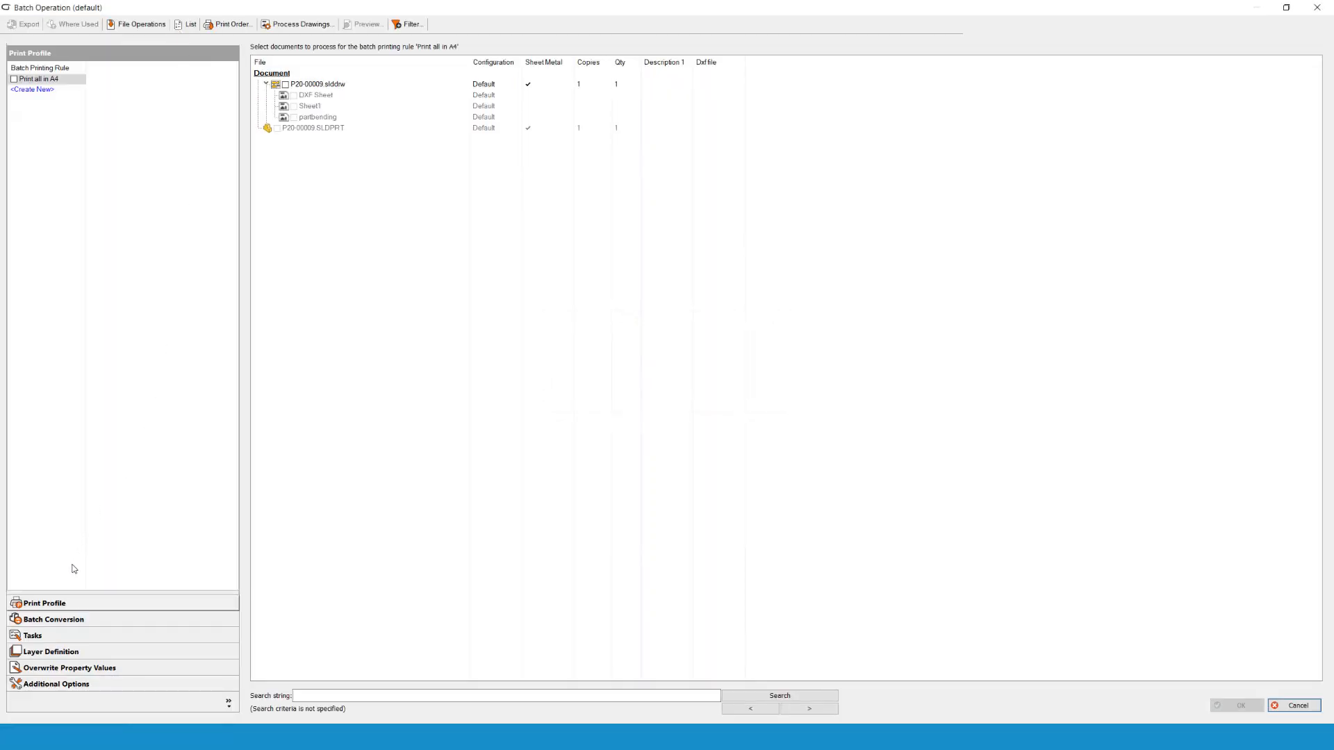
left_click(53, 618)
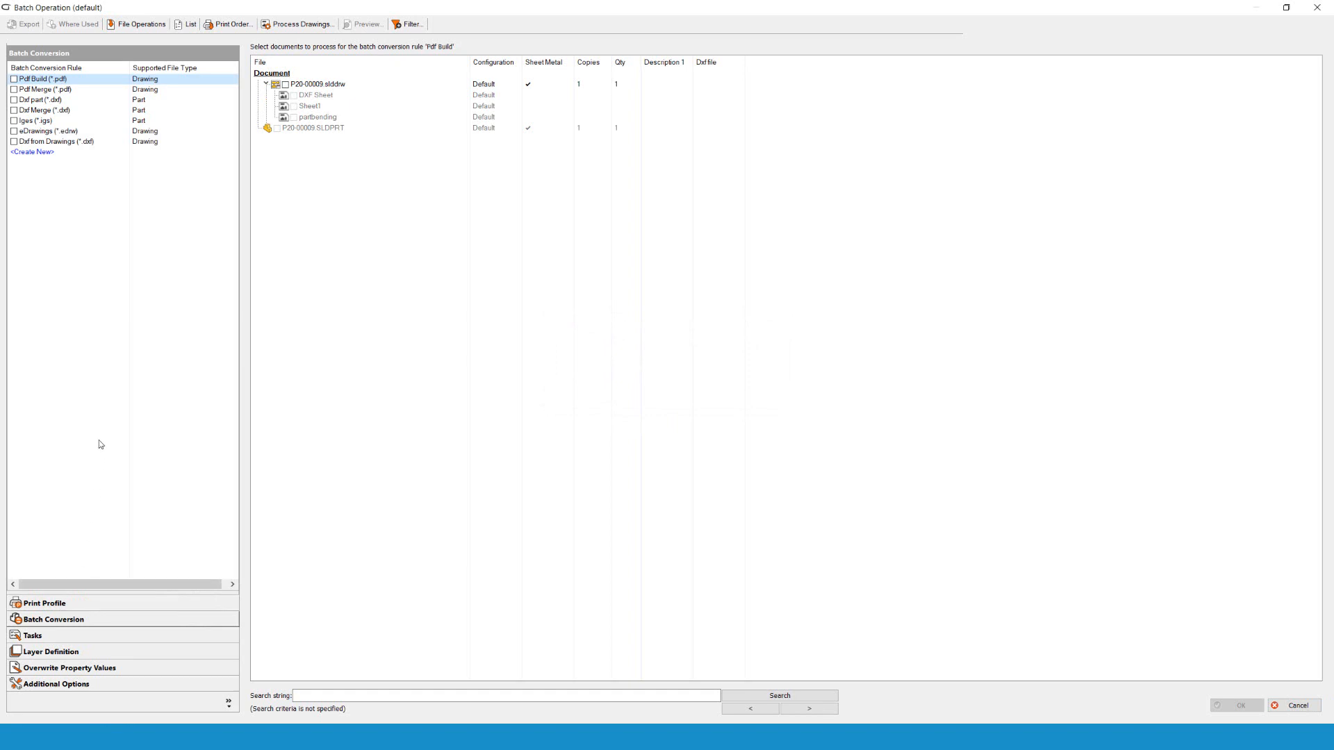
left_click(43, 100)
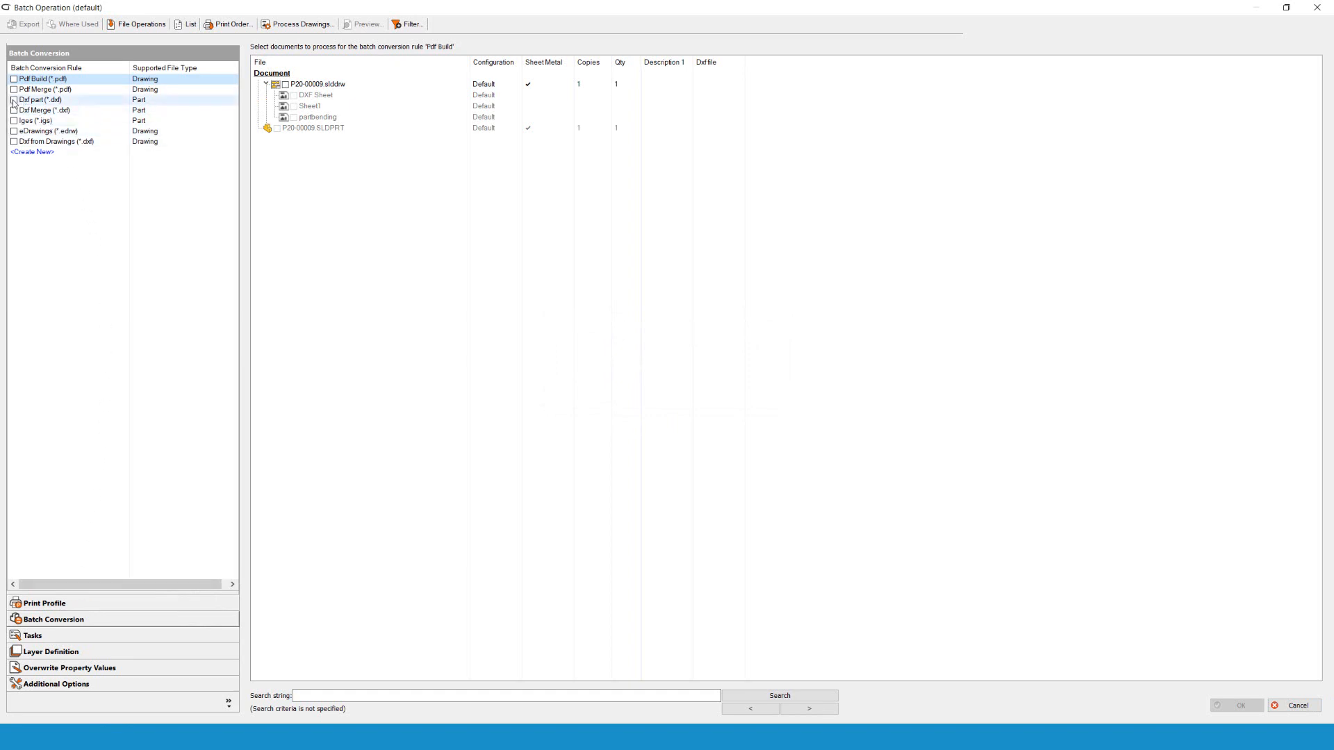
left_click(14, 101)
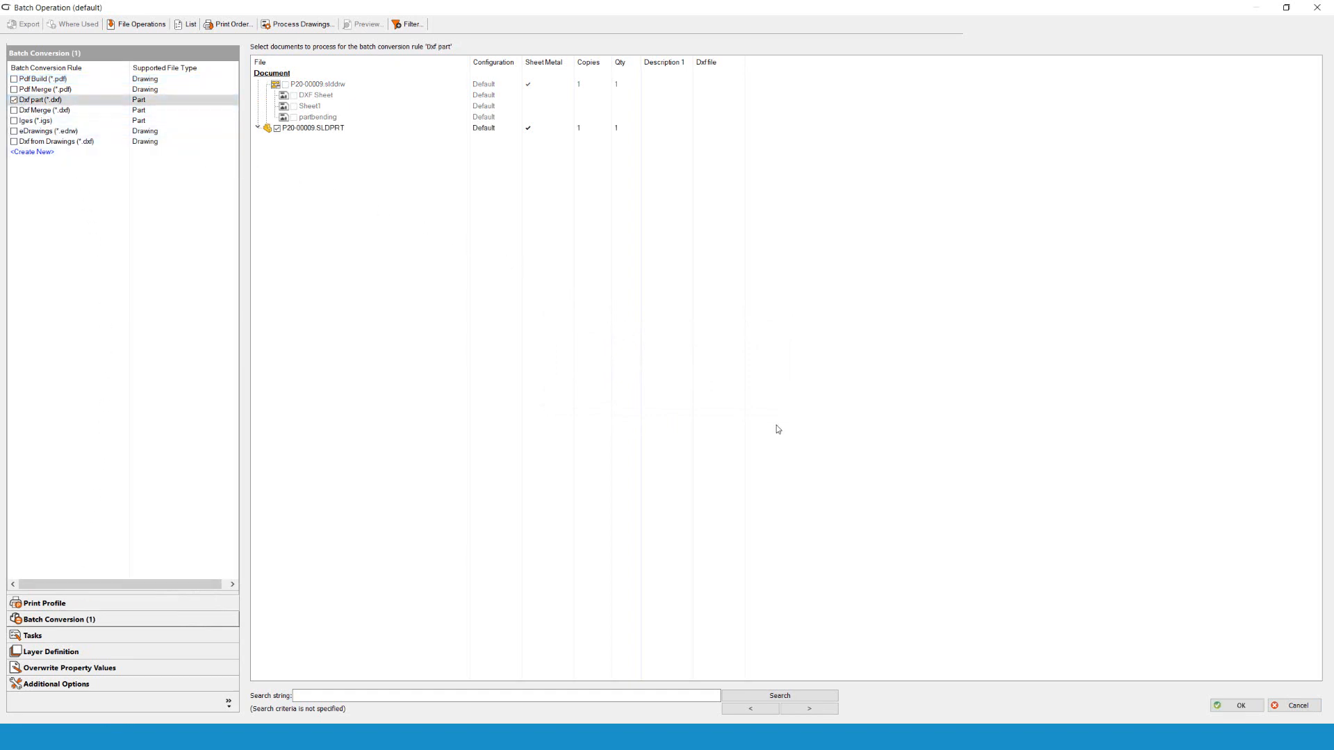
left_click(1237, 706)
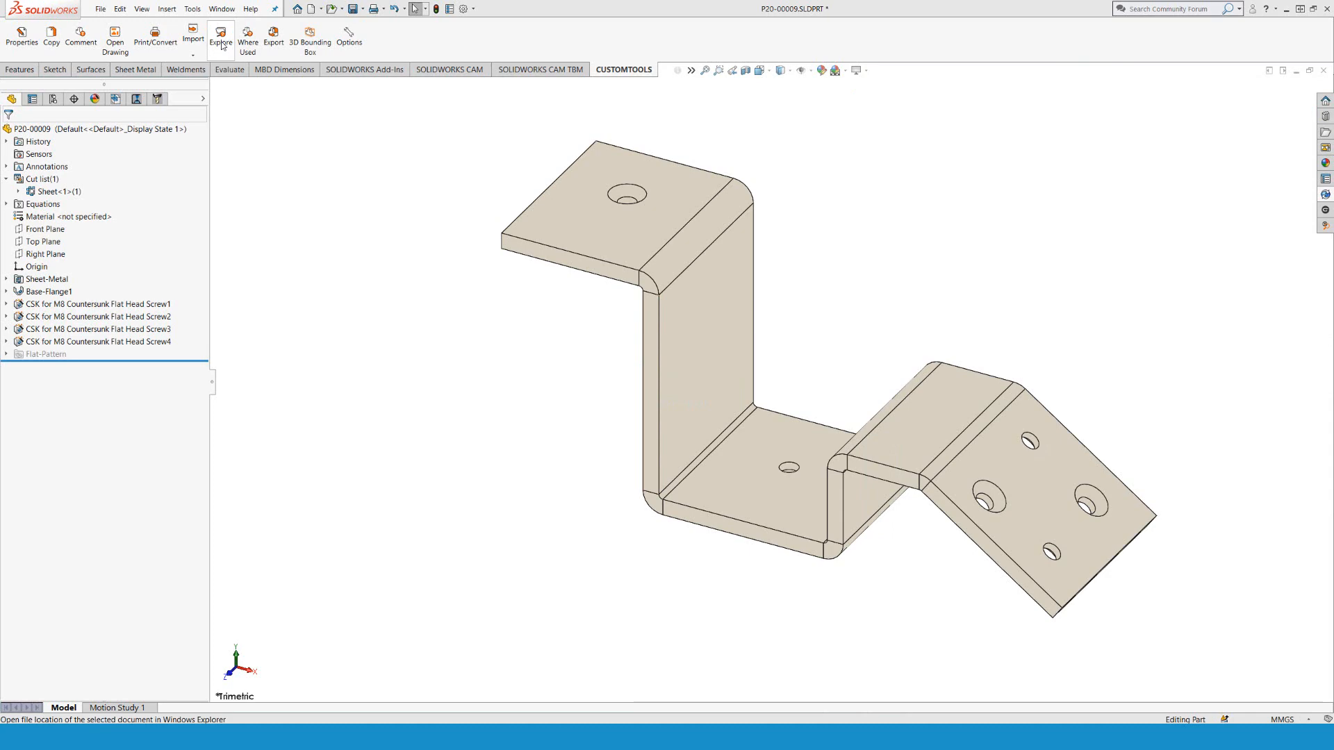
Step: Open the exported flat-pattern DXF from the Dxf folder in eDrawings
left_click(221, 39)
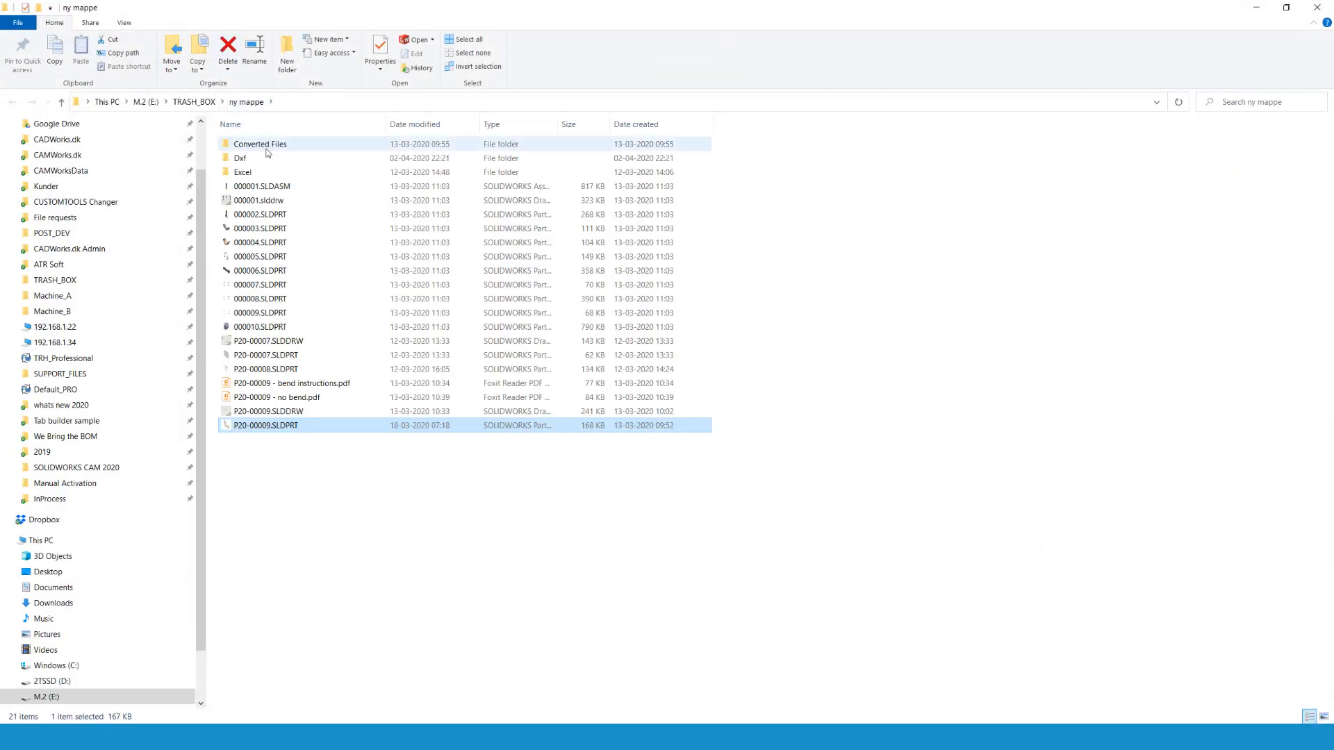
double_click(240, 158)
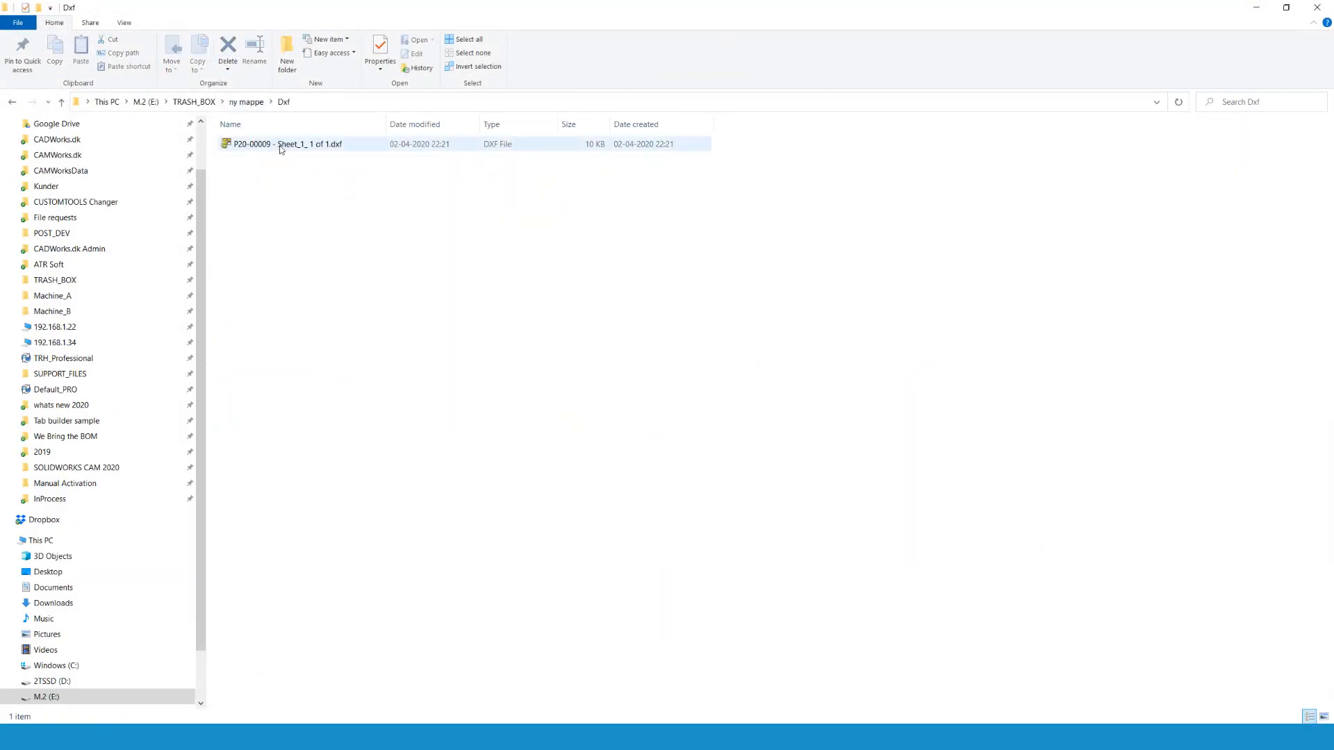
double_click(285, 143)
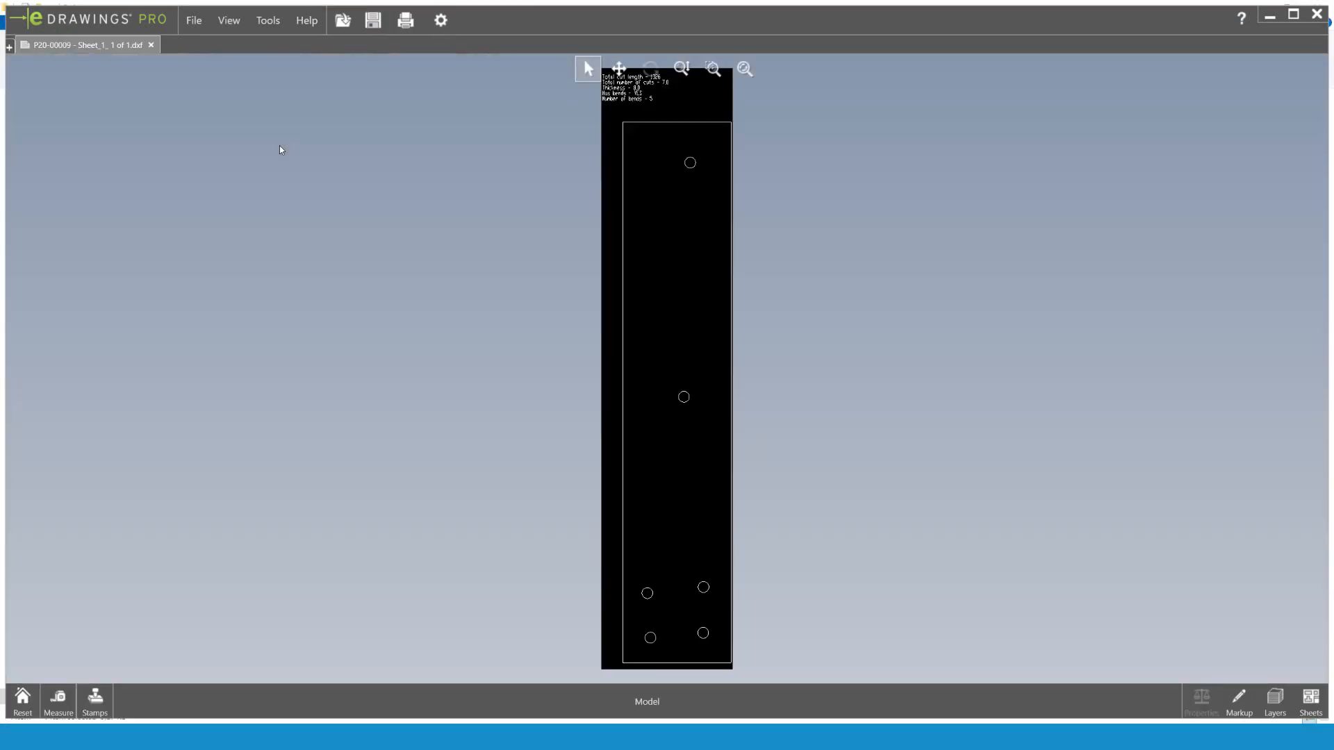